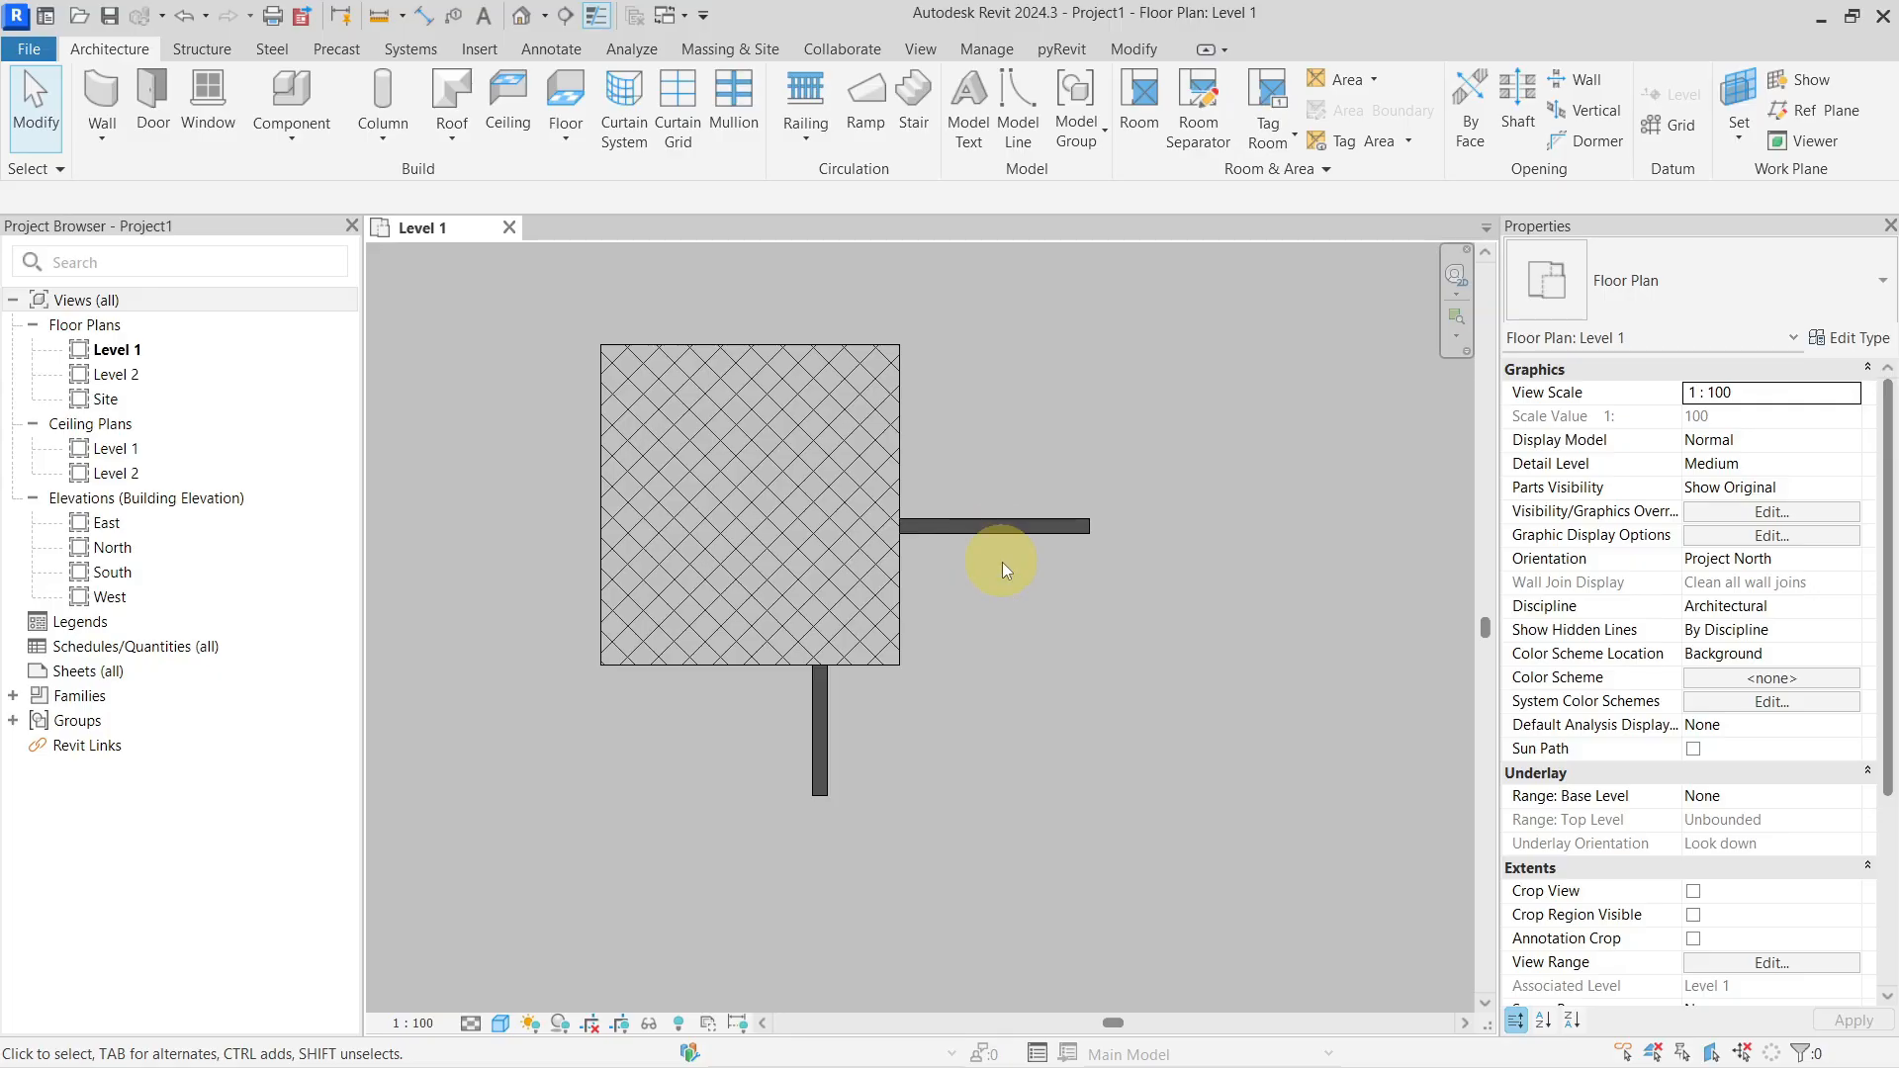
- Select the crosshatched filled region and review its type properties unchanged
click(751, 512)
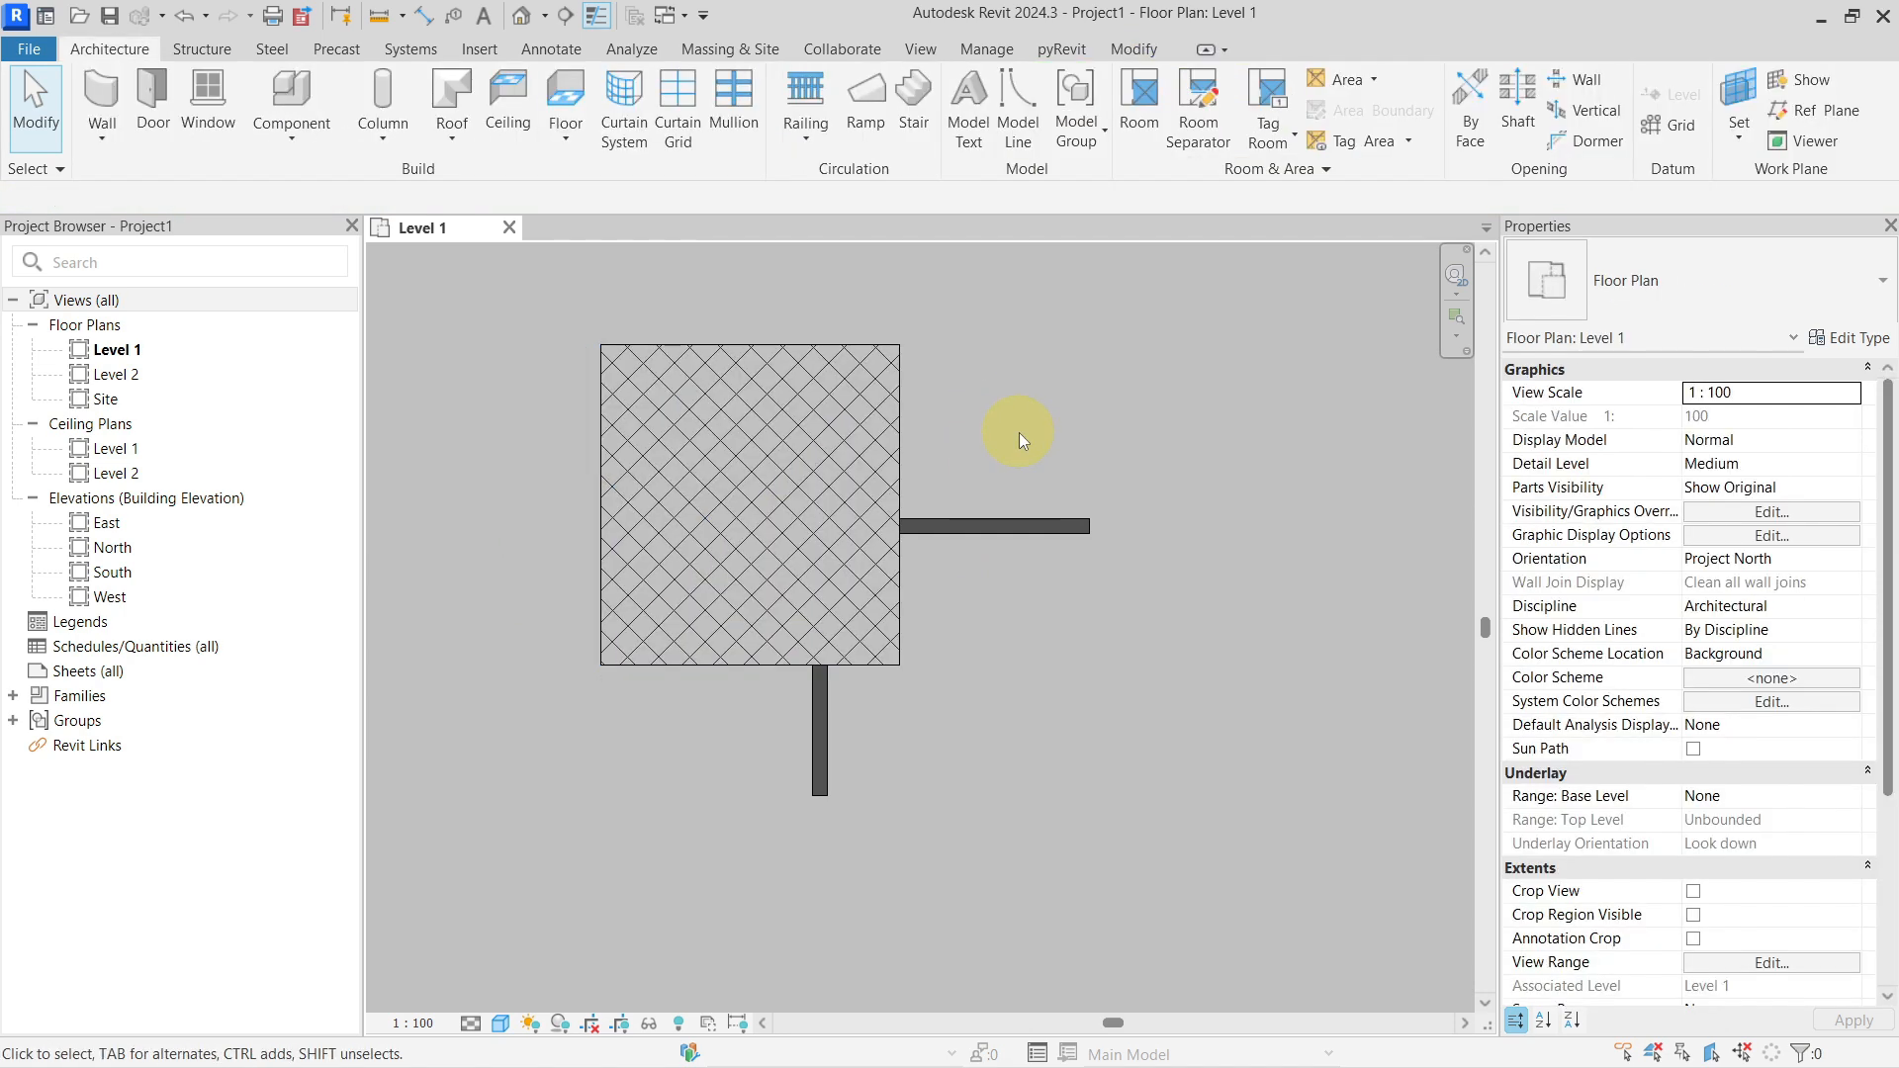
click(765, 509)
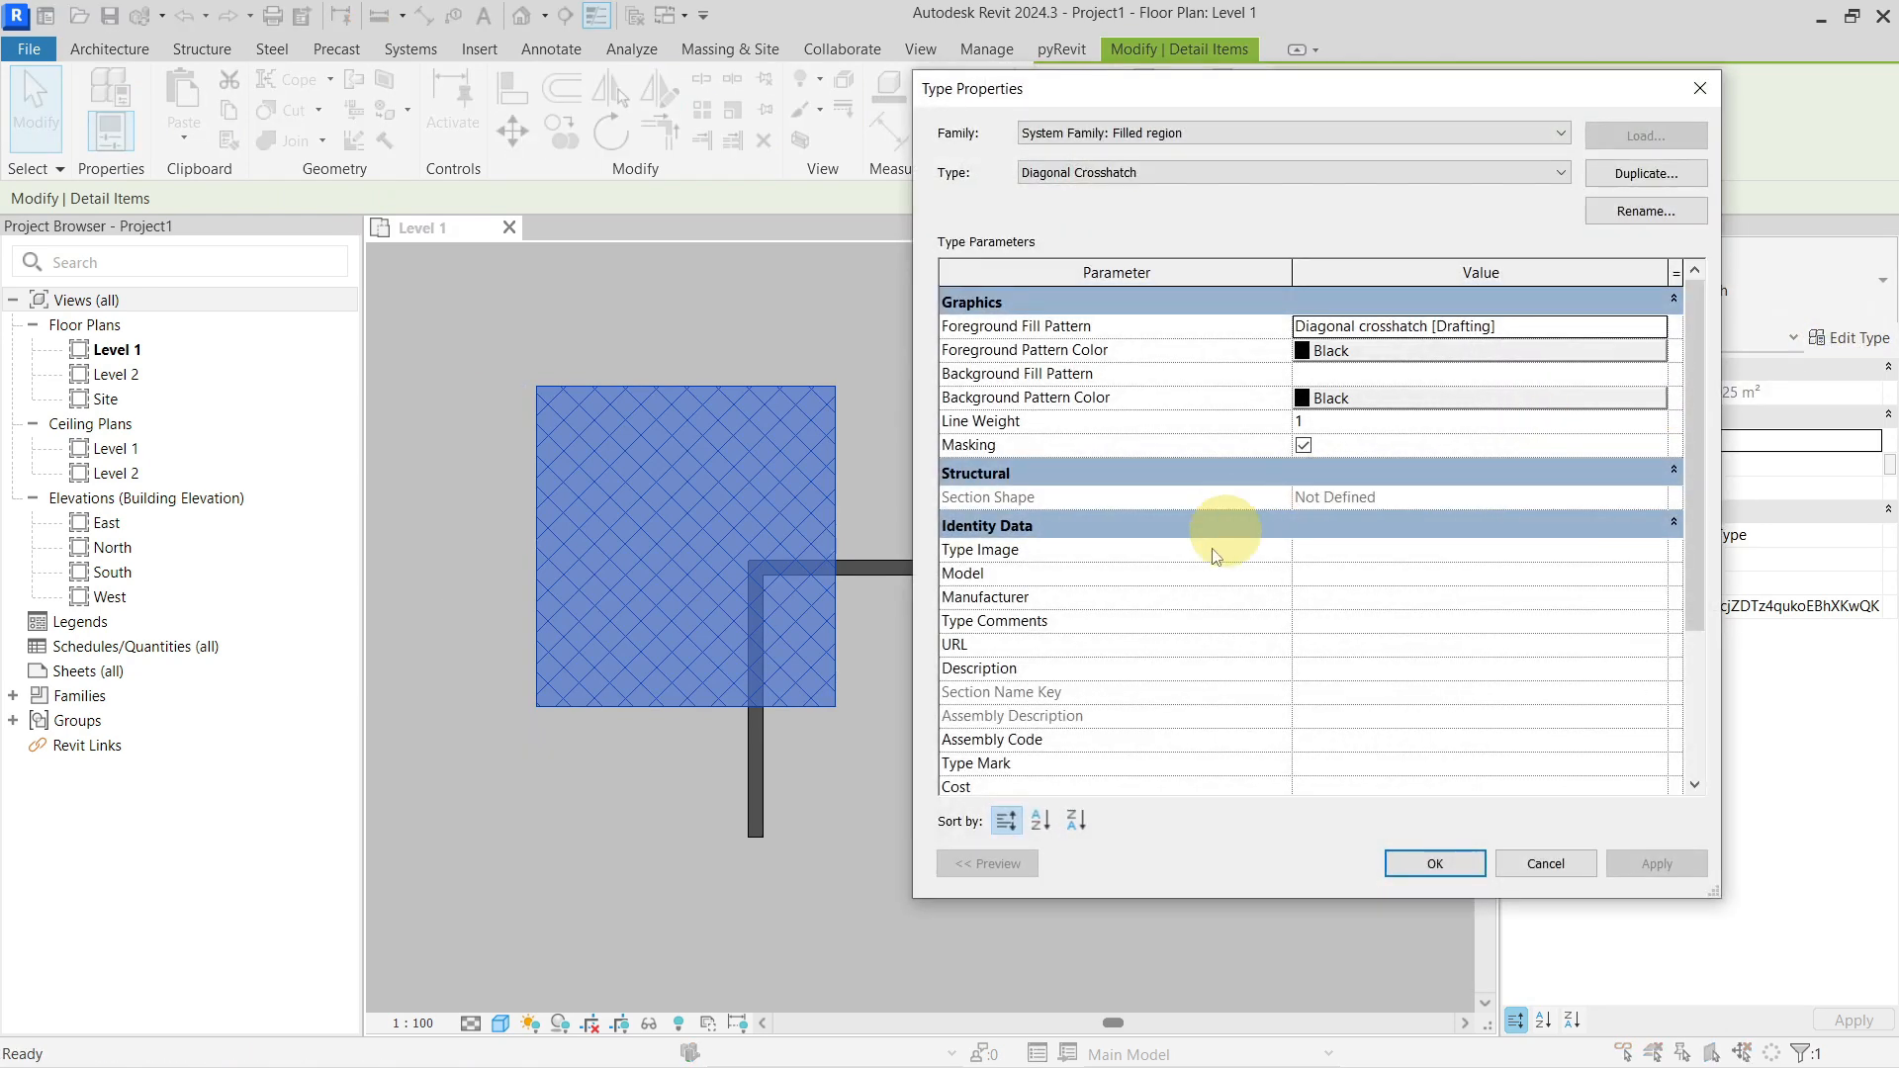
click(1434, 862)
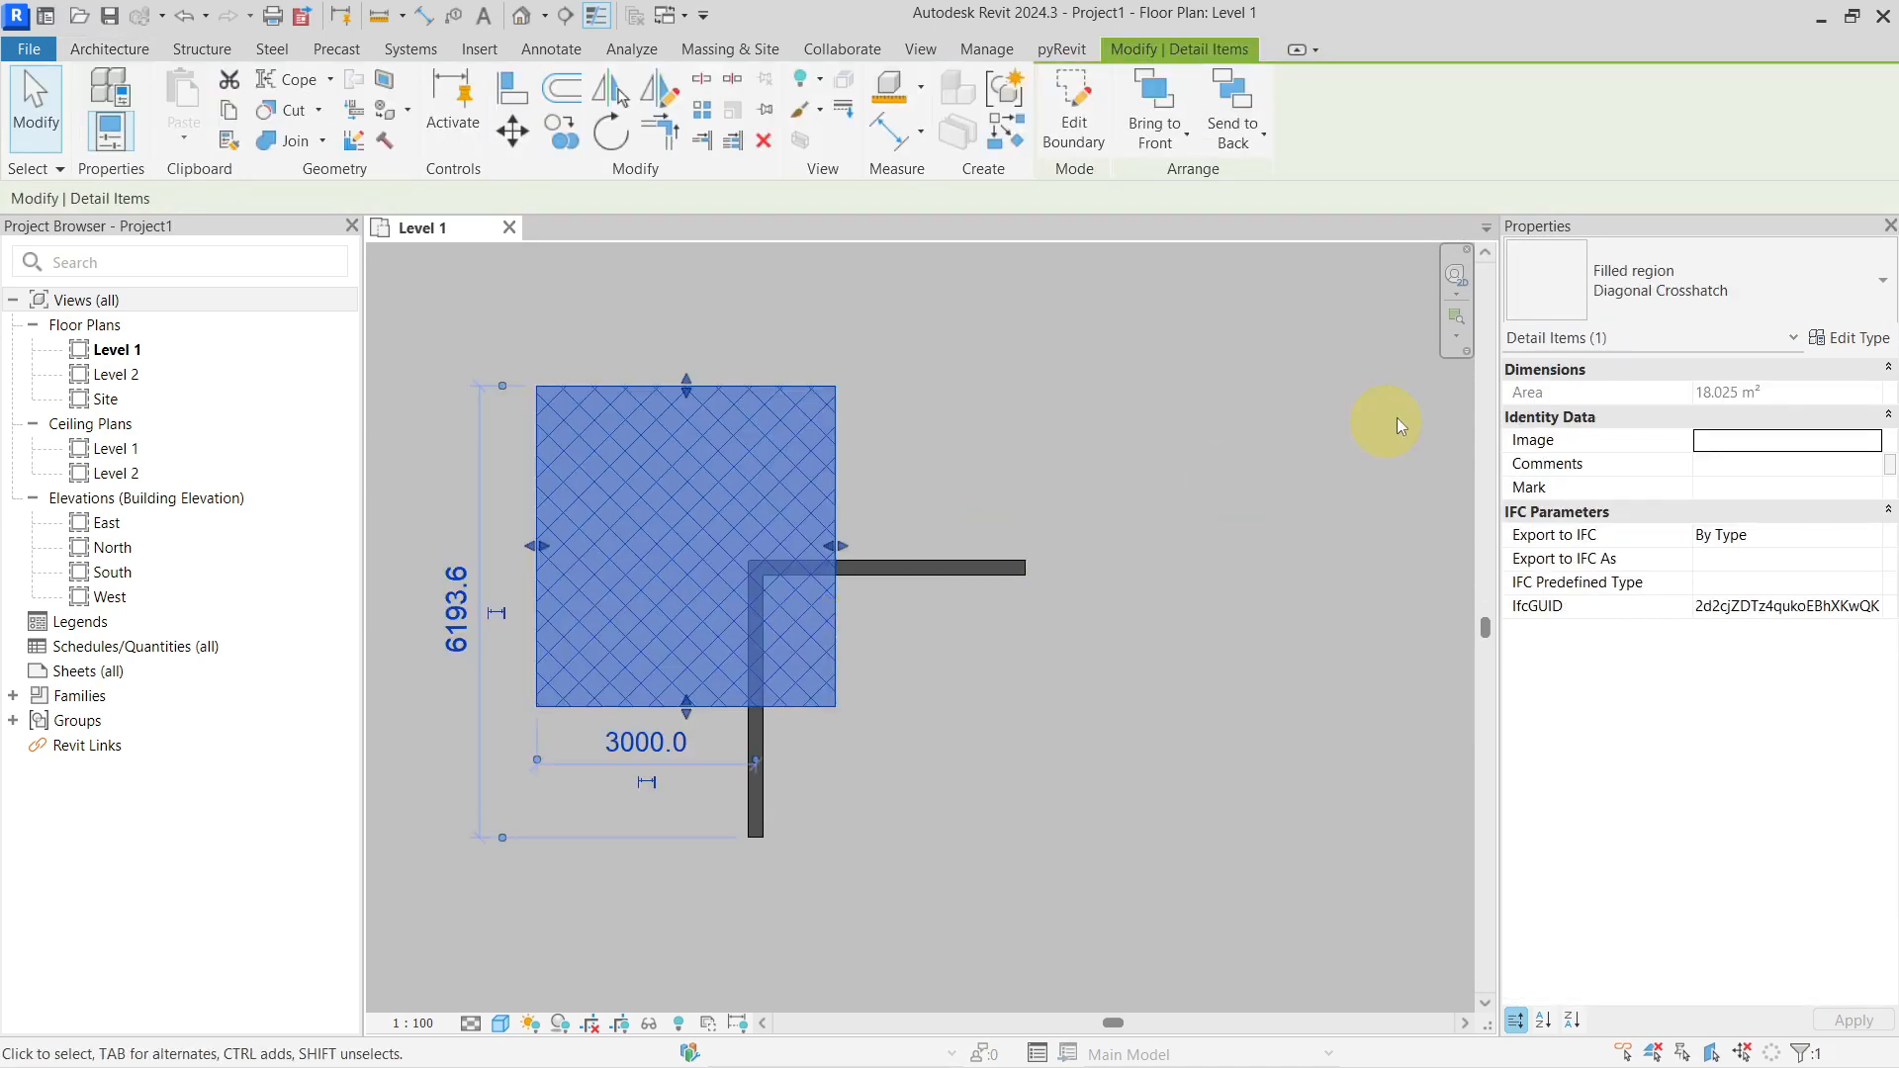
- Confirm the region's Diagonal Crosshatch - Transparent type has Masking off
click(1879, 277)
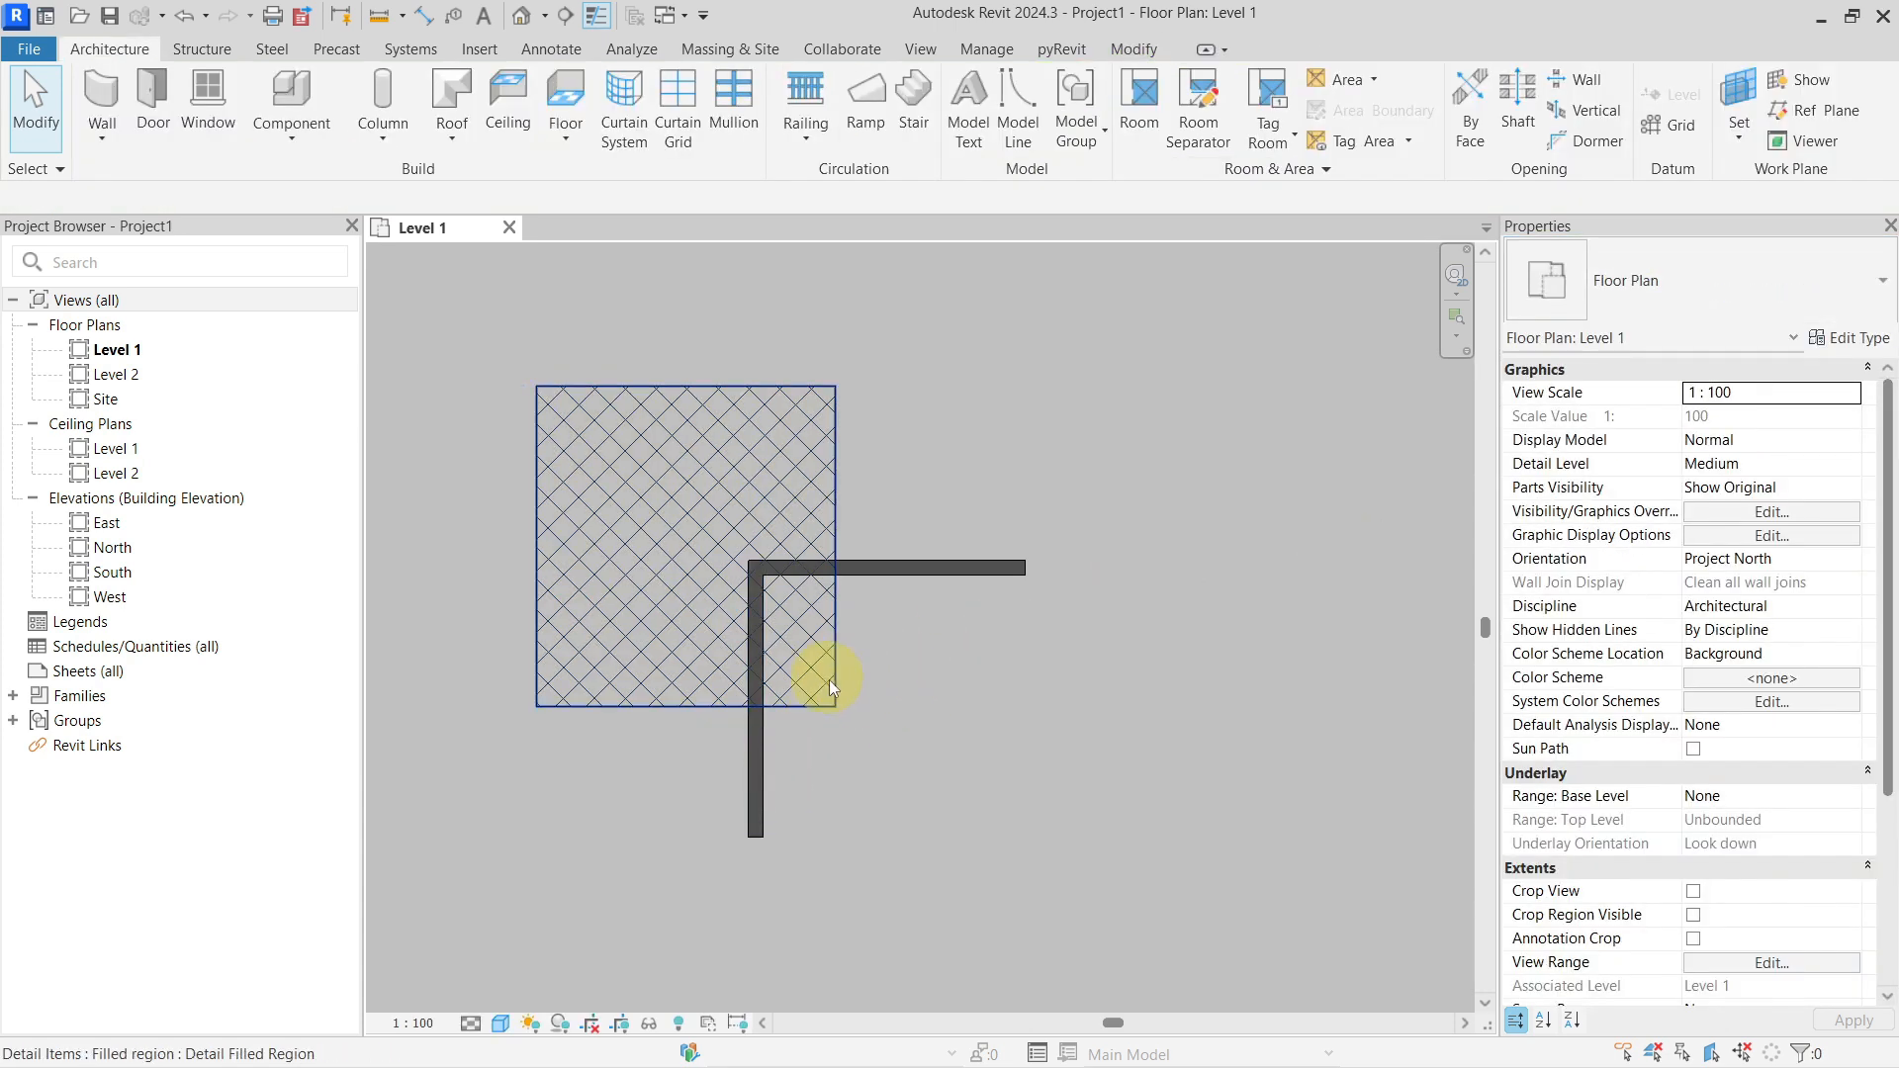
click(827, 682)
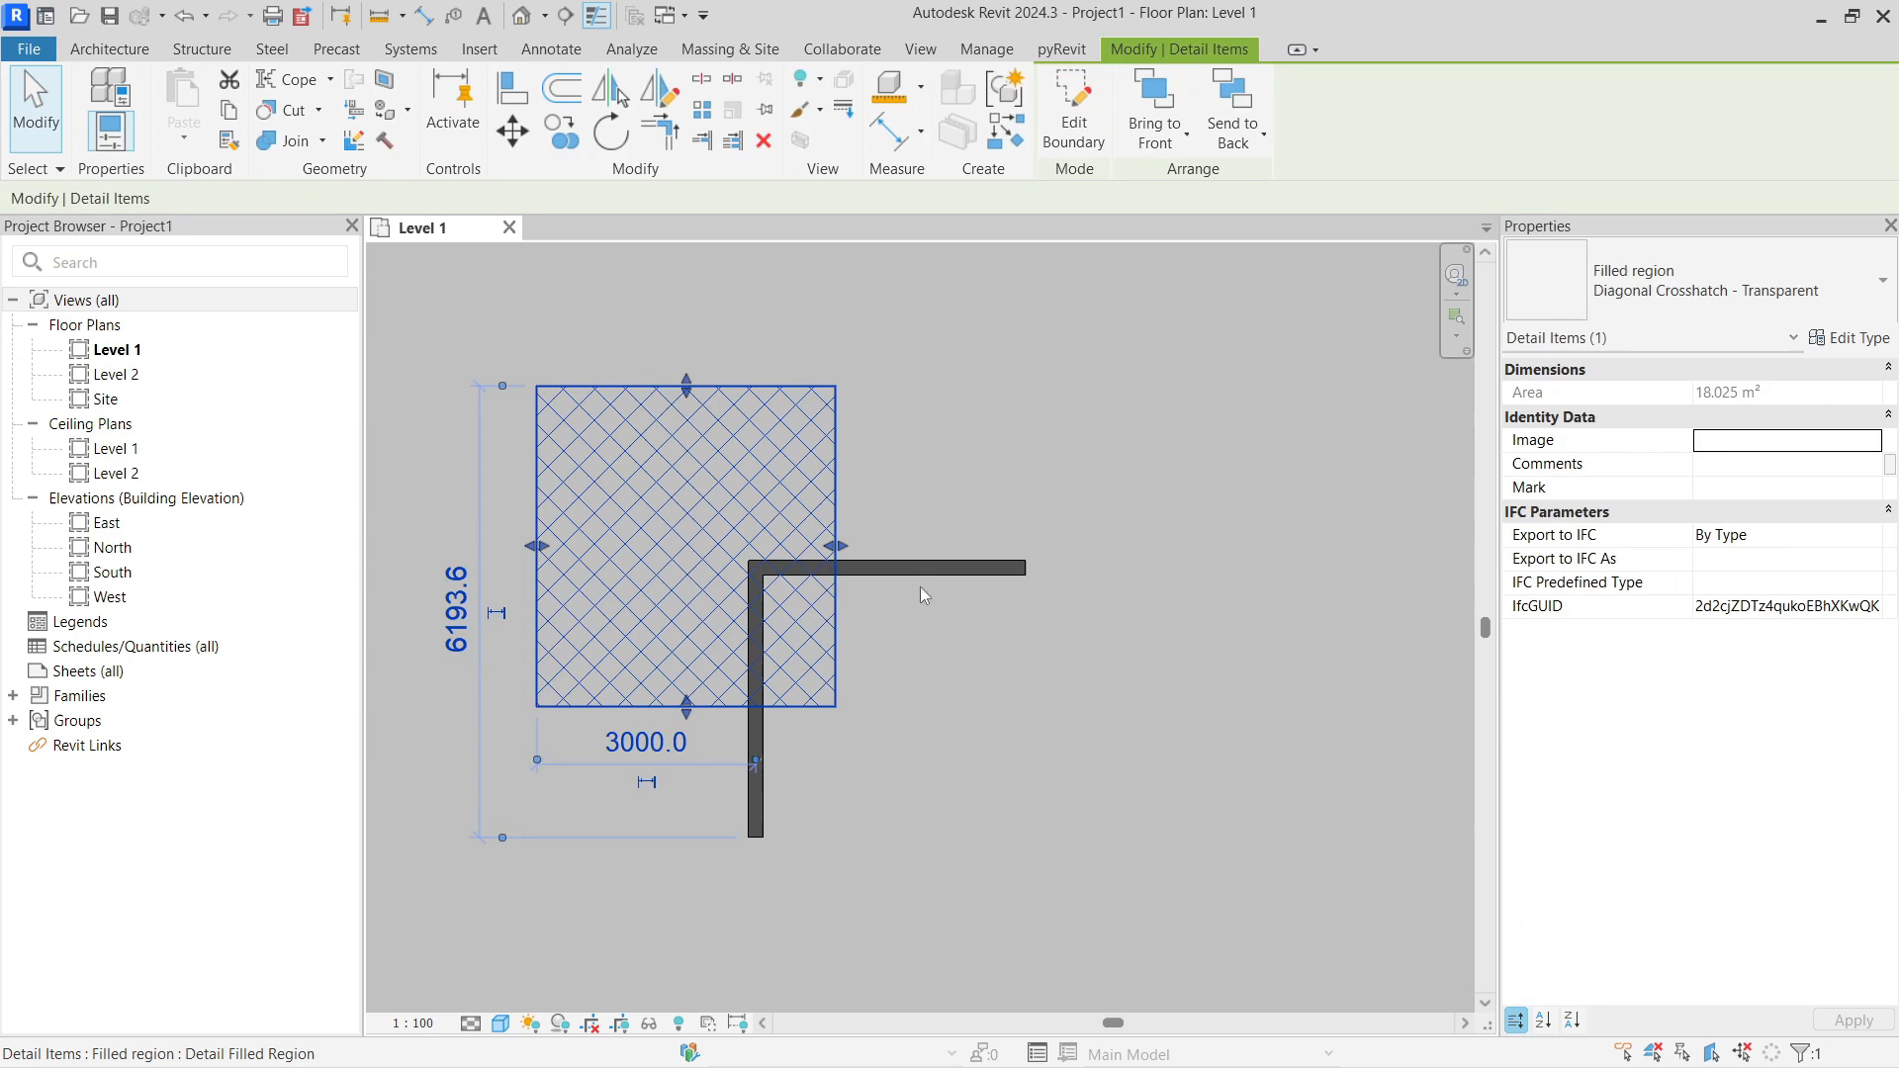
click(1855, 336)
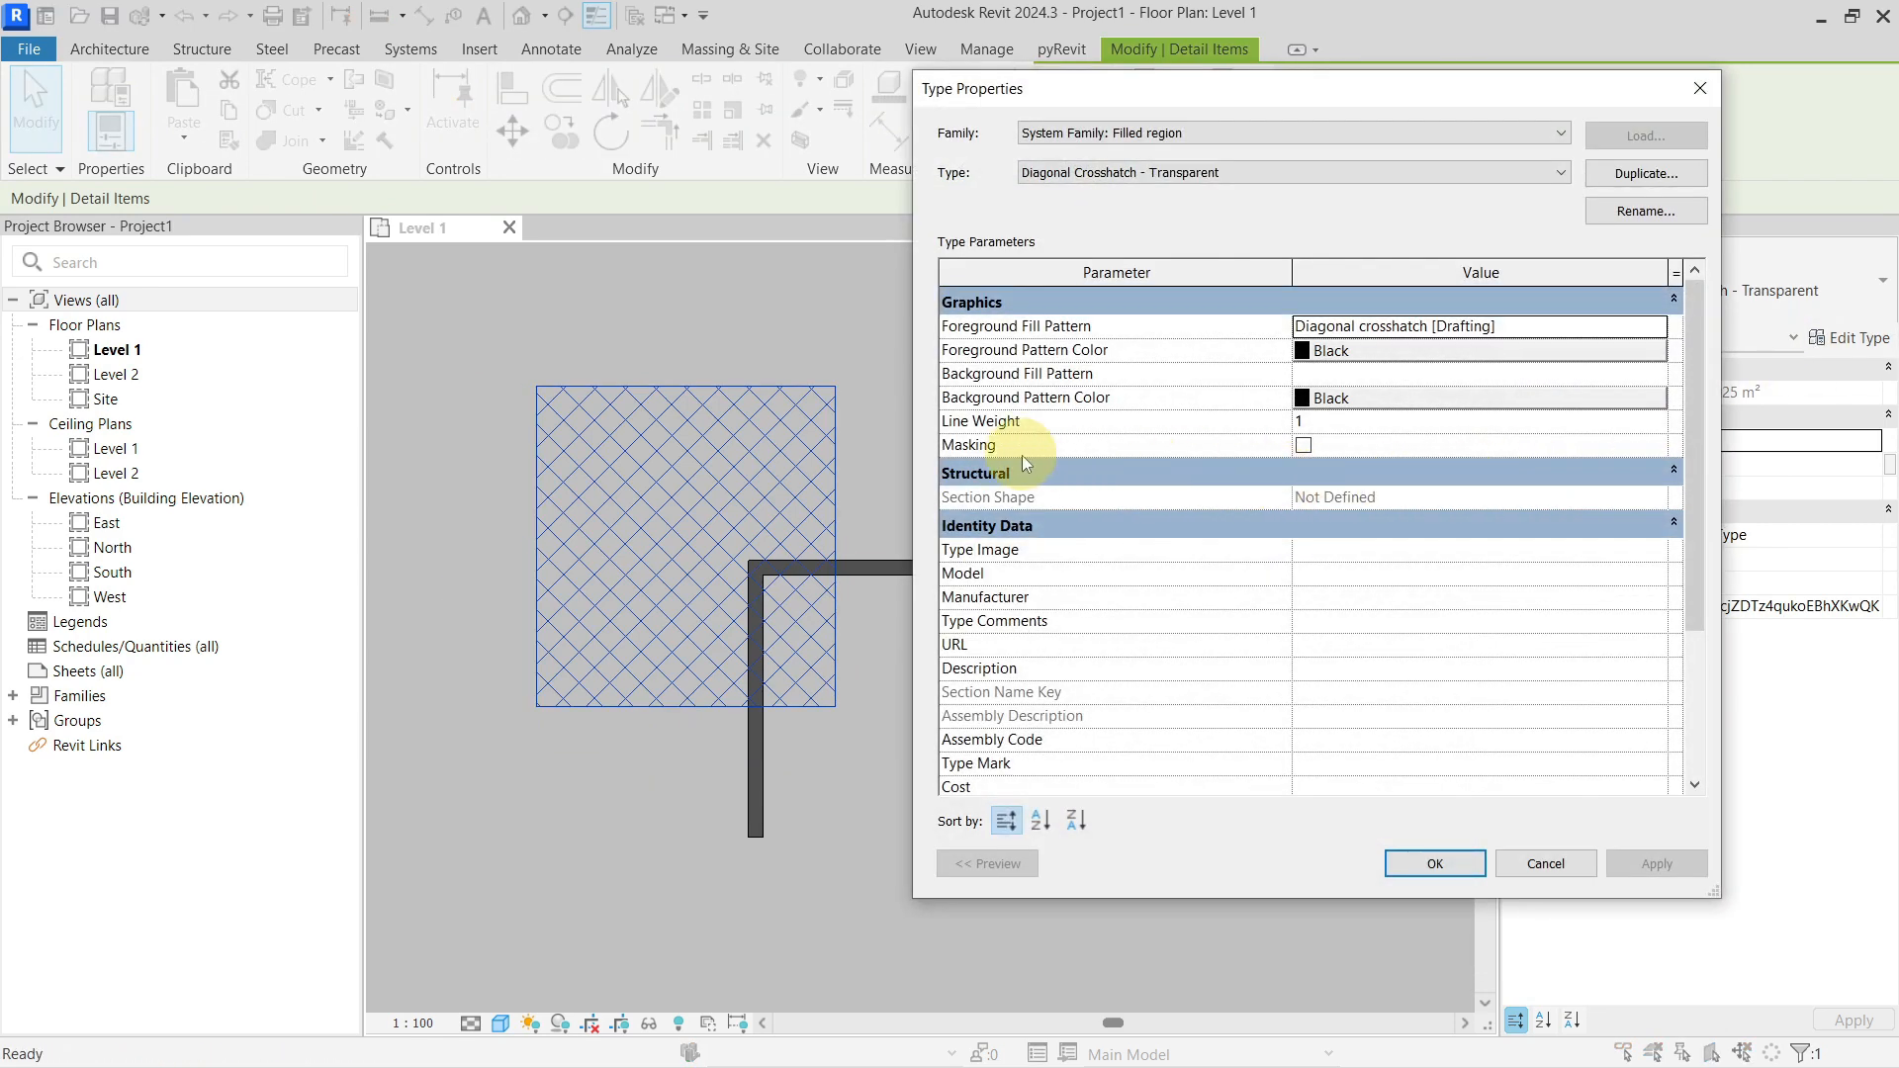
click(1434, 863)
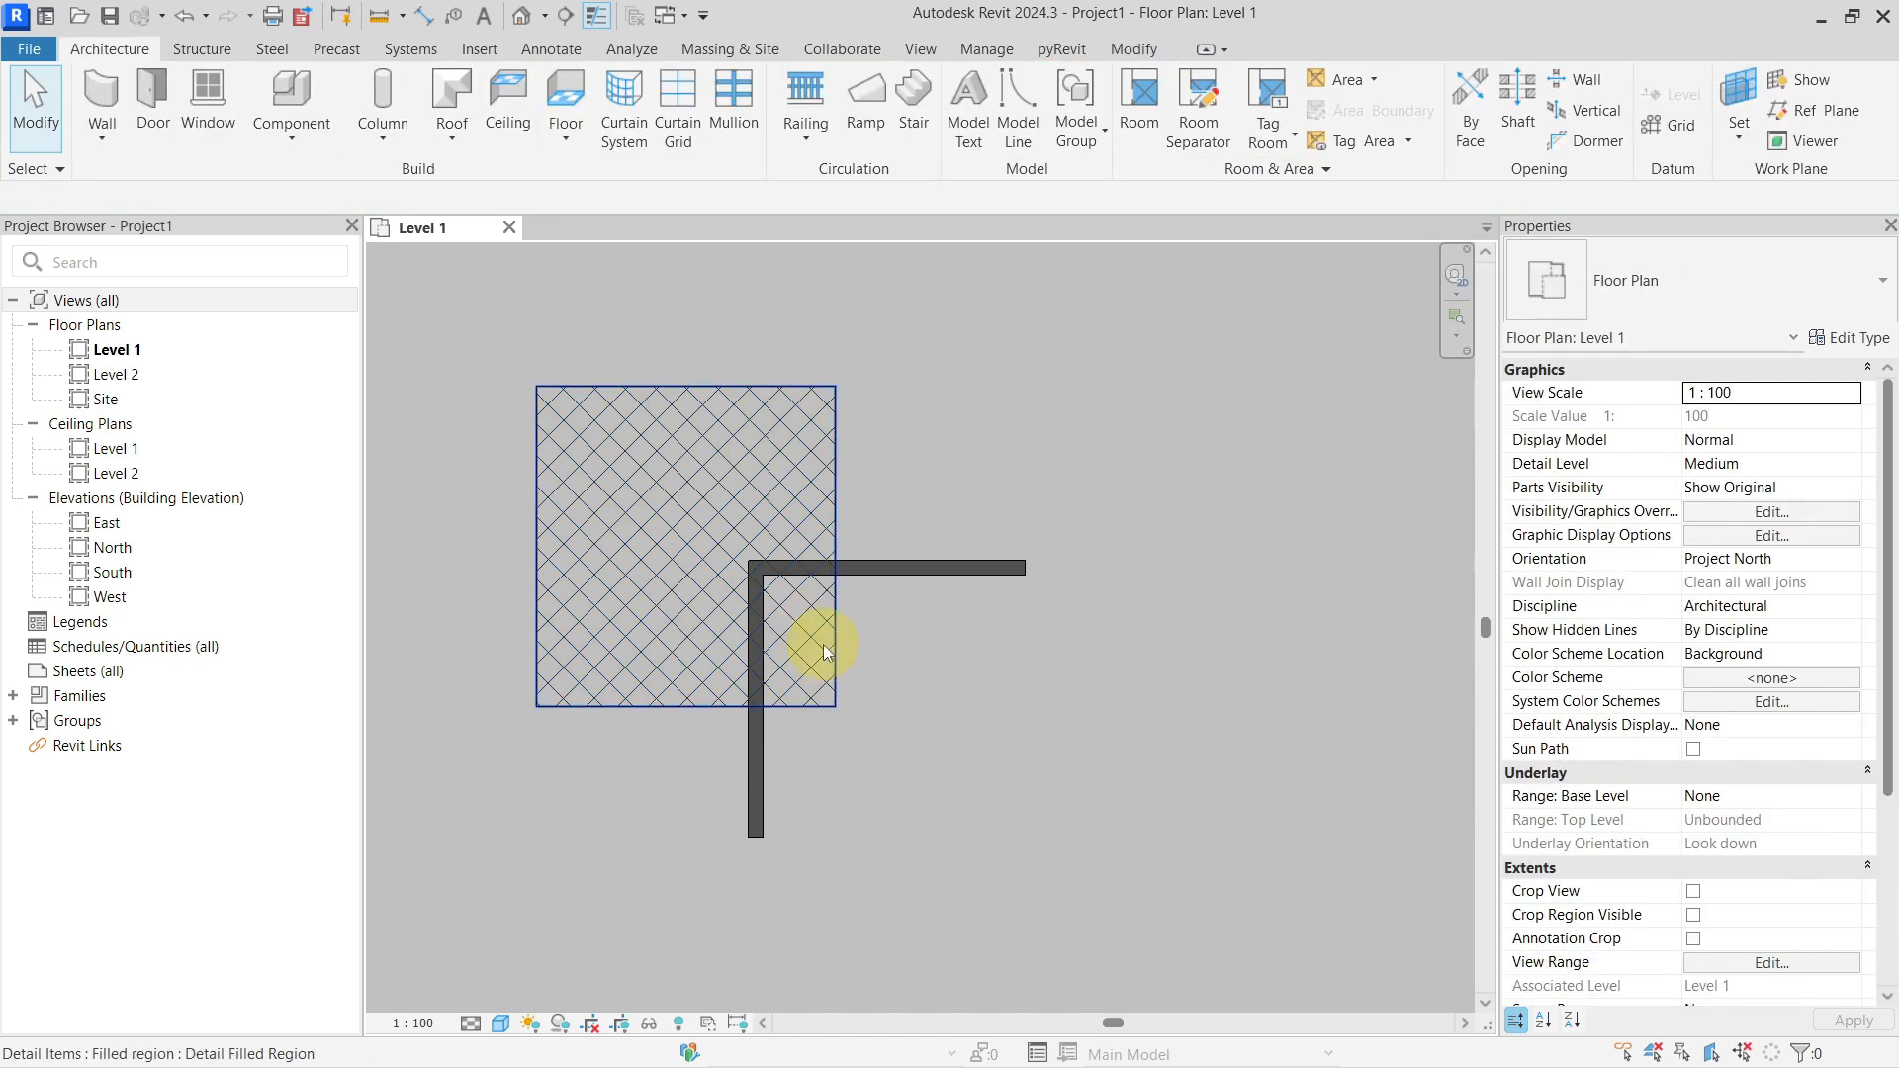
- Duplicate the region type as 'Diagonal Crosshatch 50% transparent' and accept it
click(827, 649)
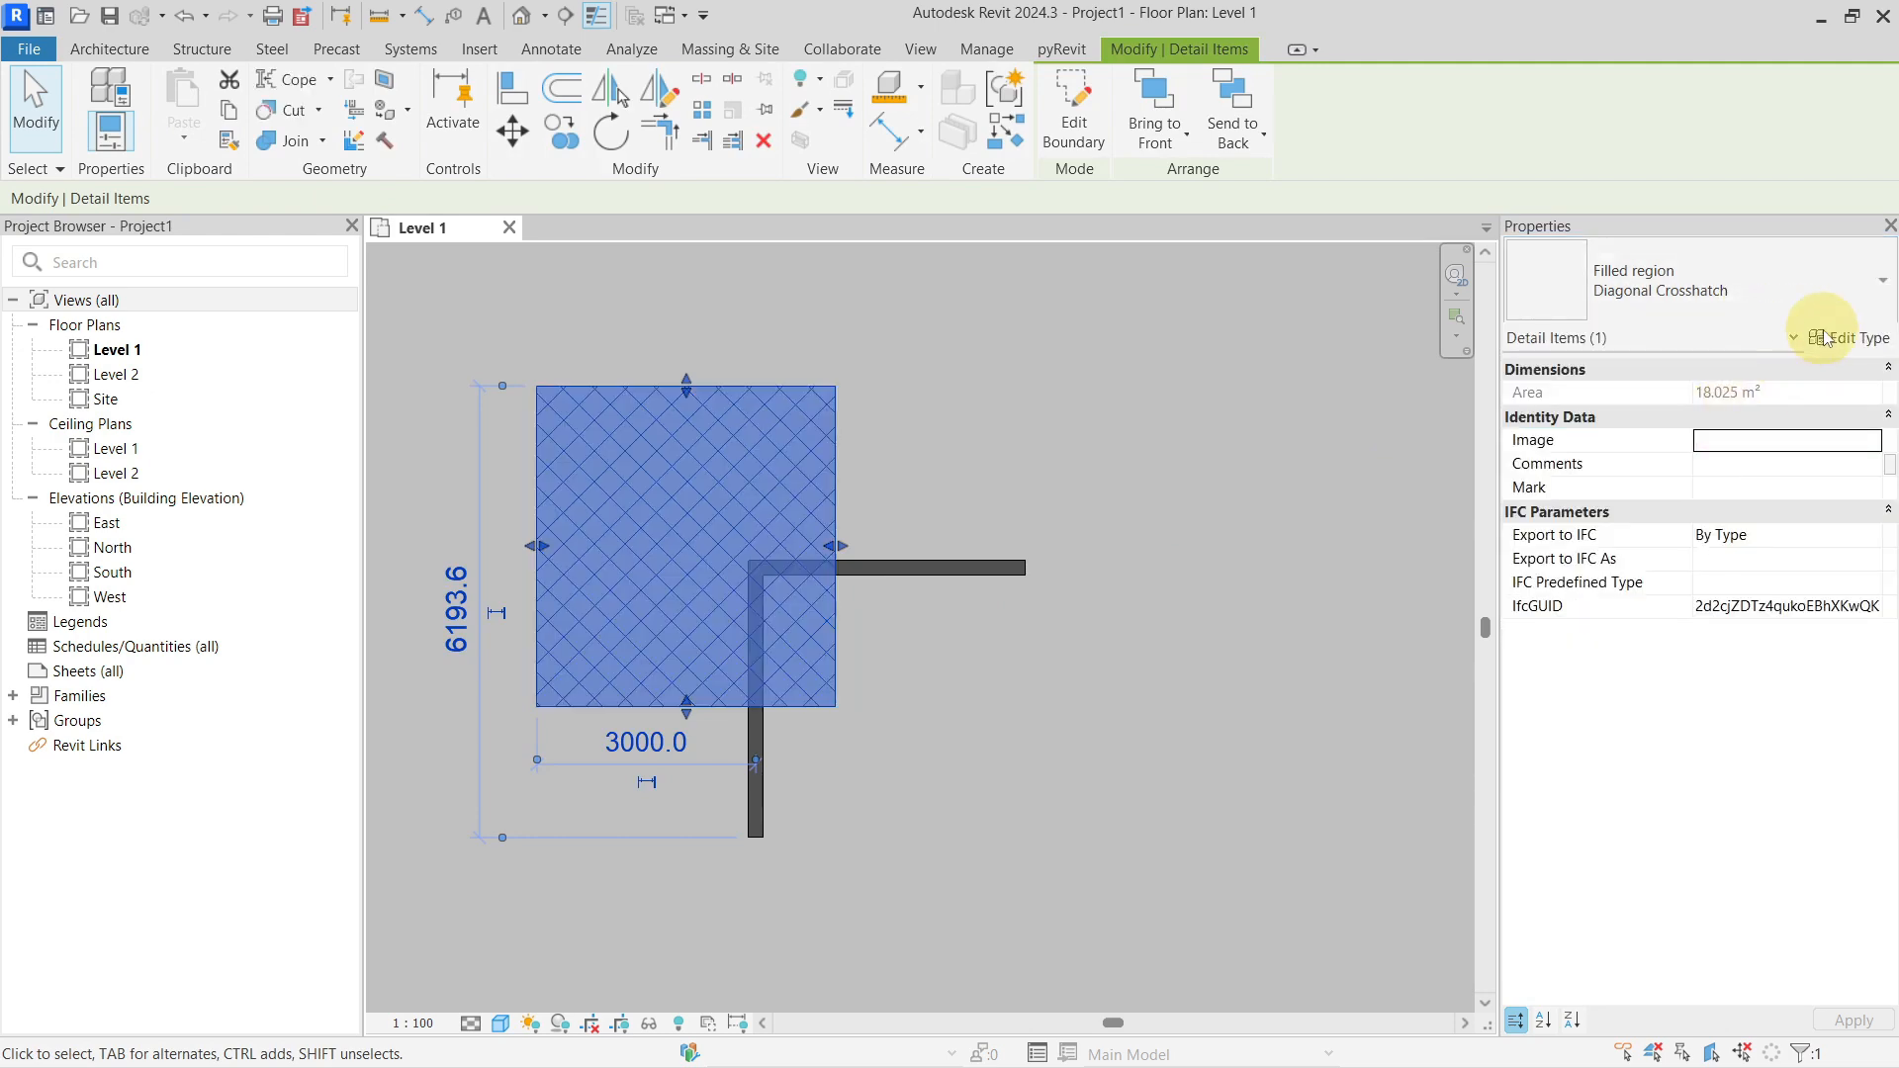
click(1646, 174)
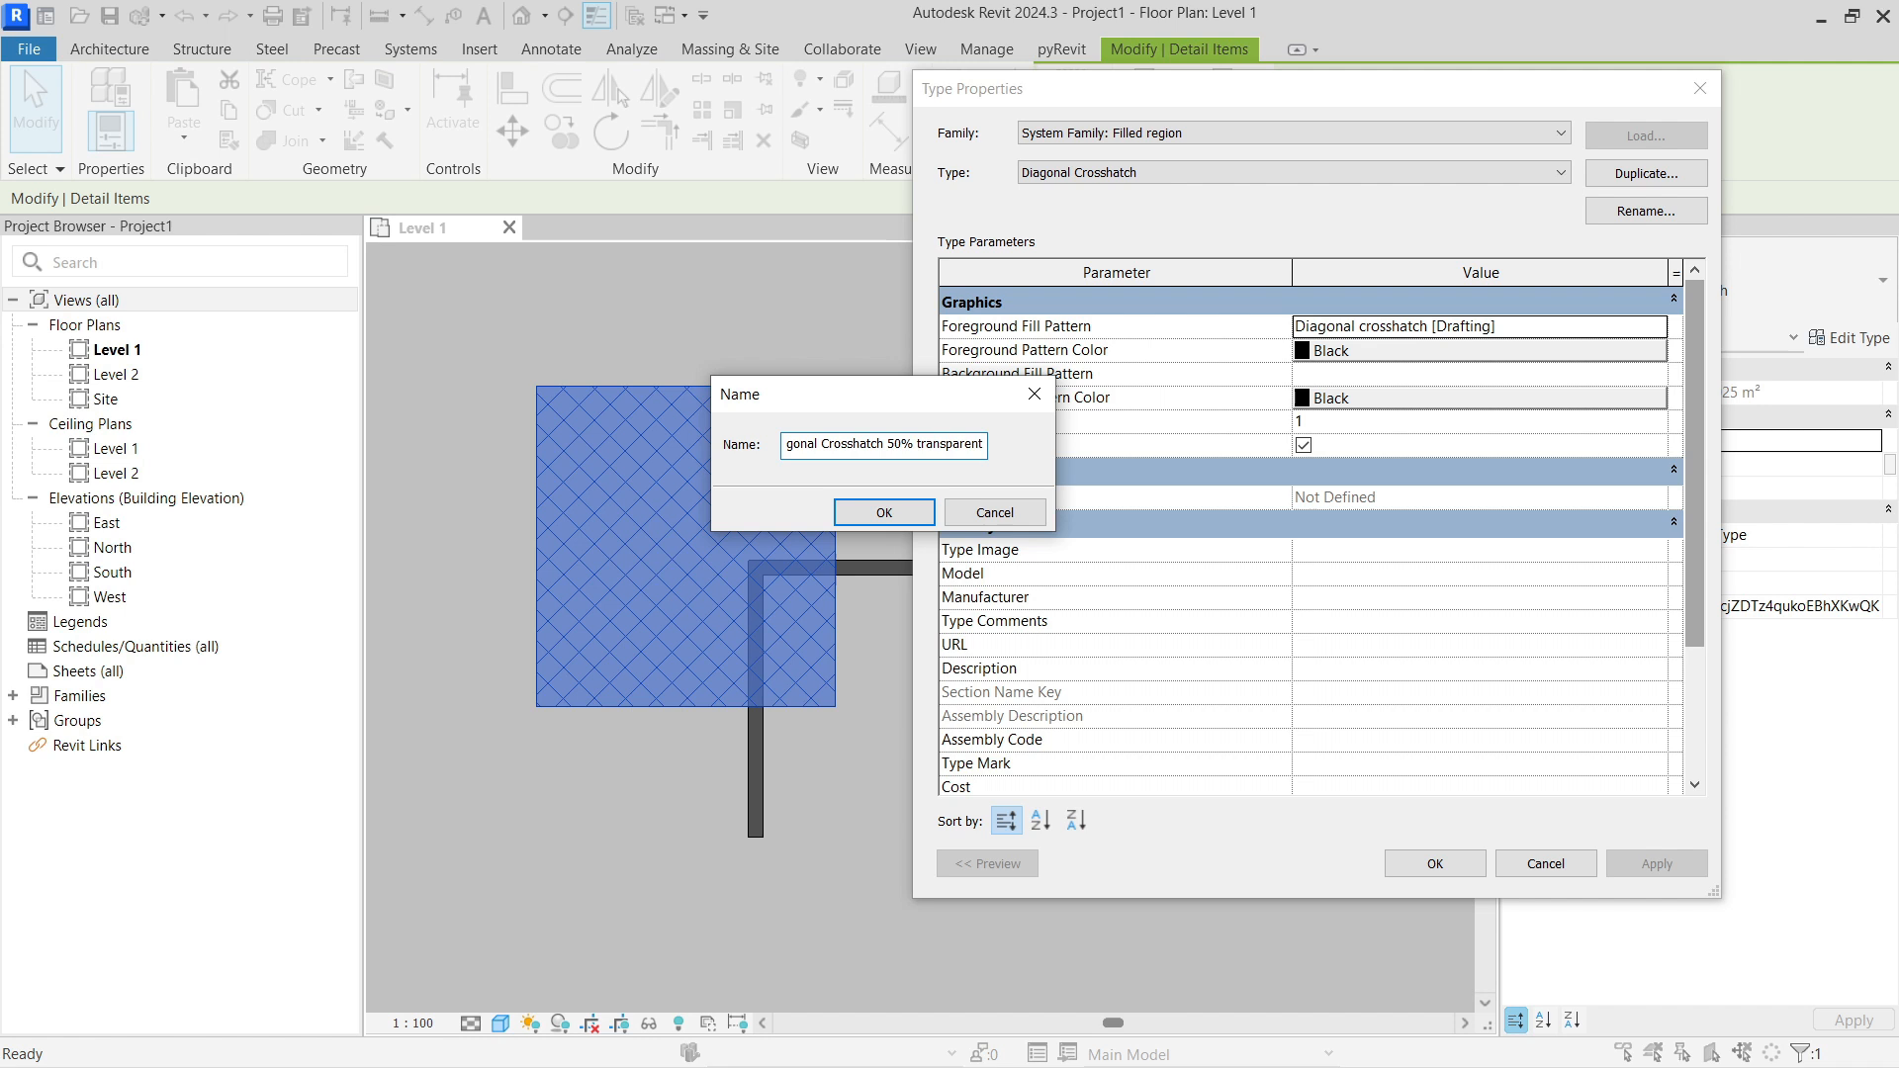
click(884, 512)
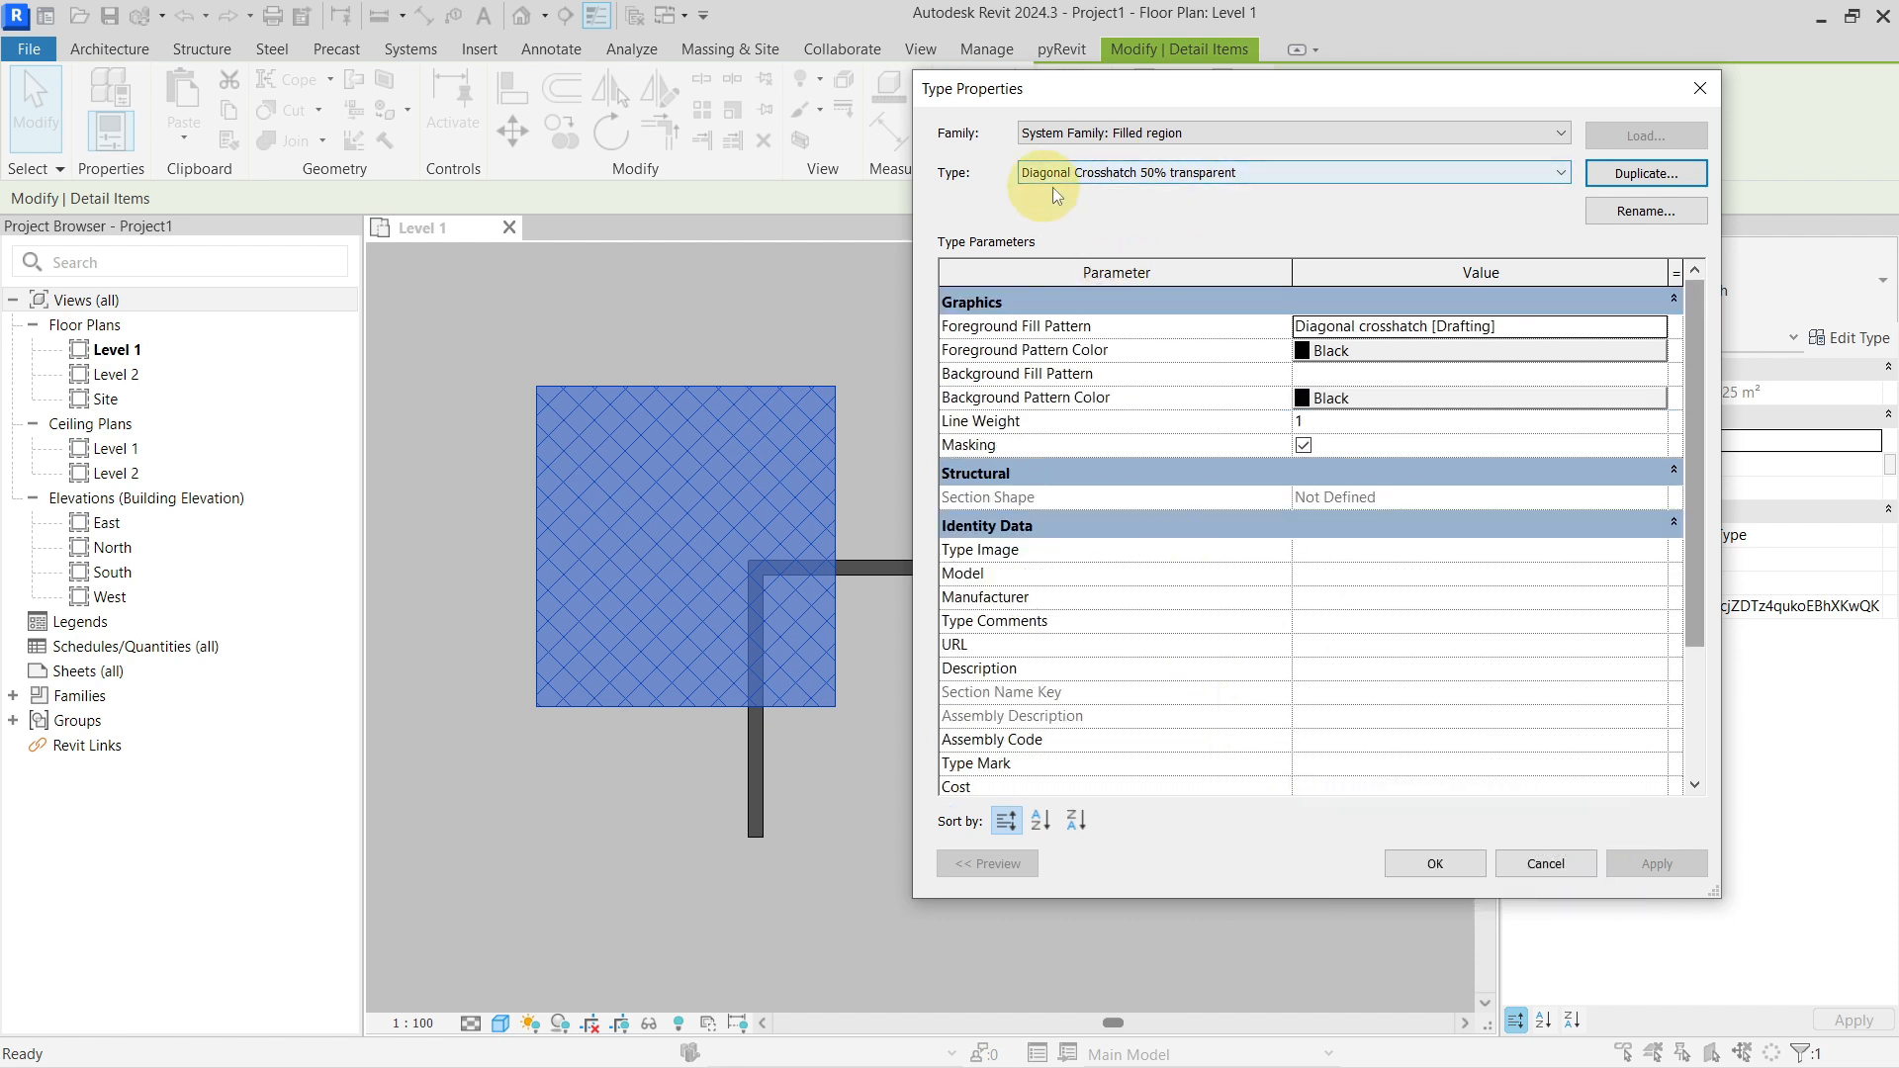
click(1434, 863)
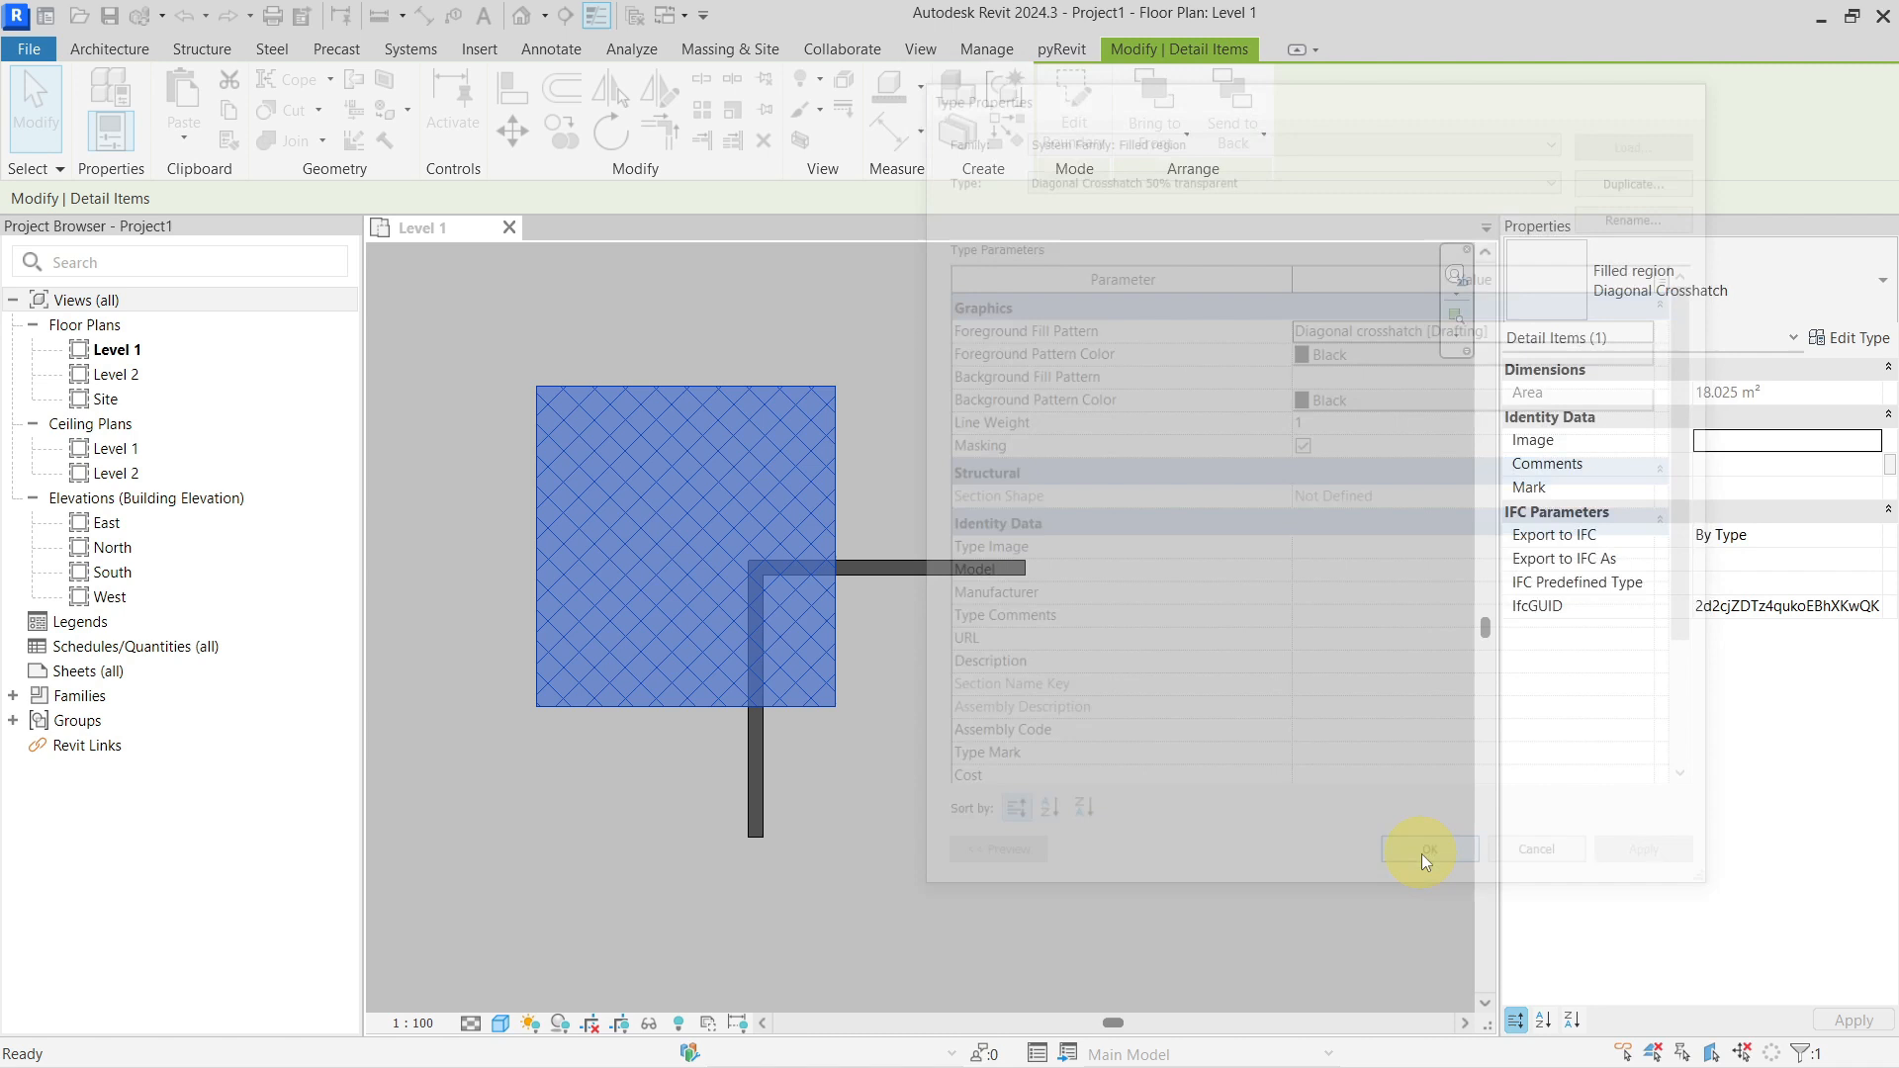
click(1430, 849)
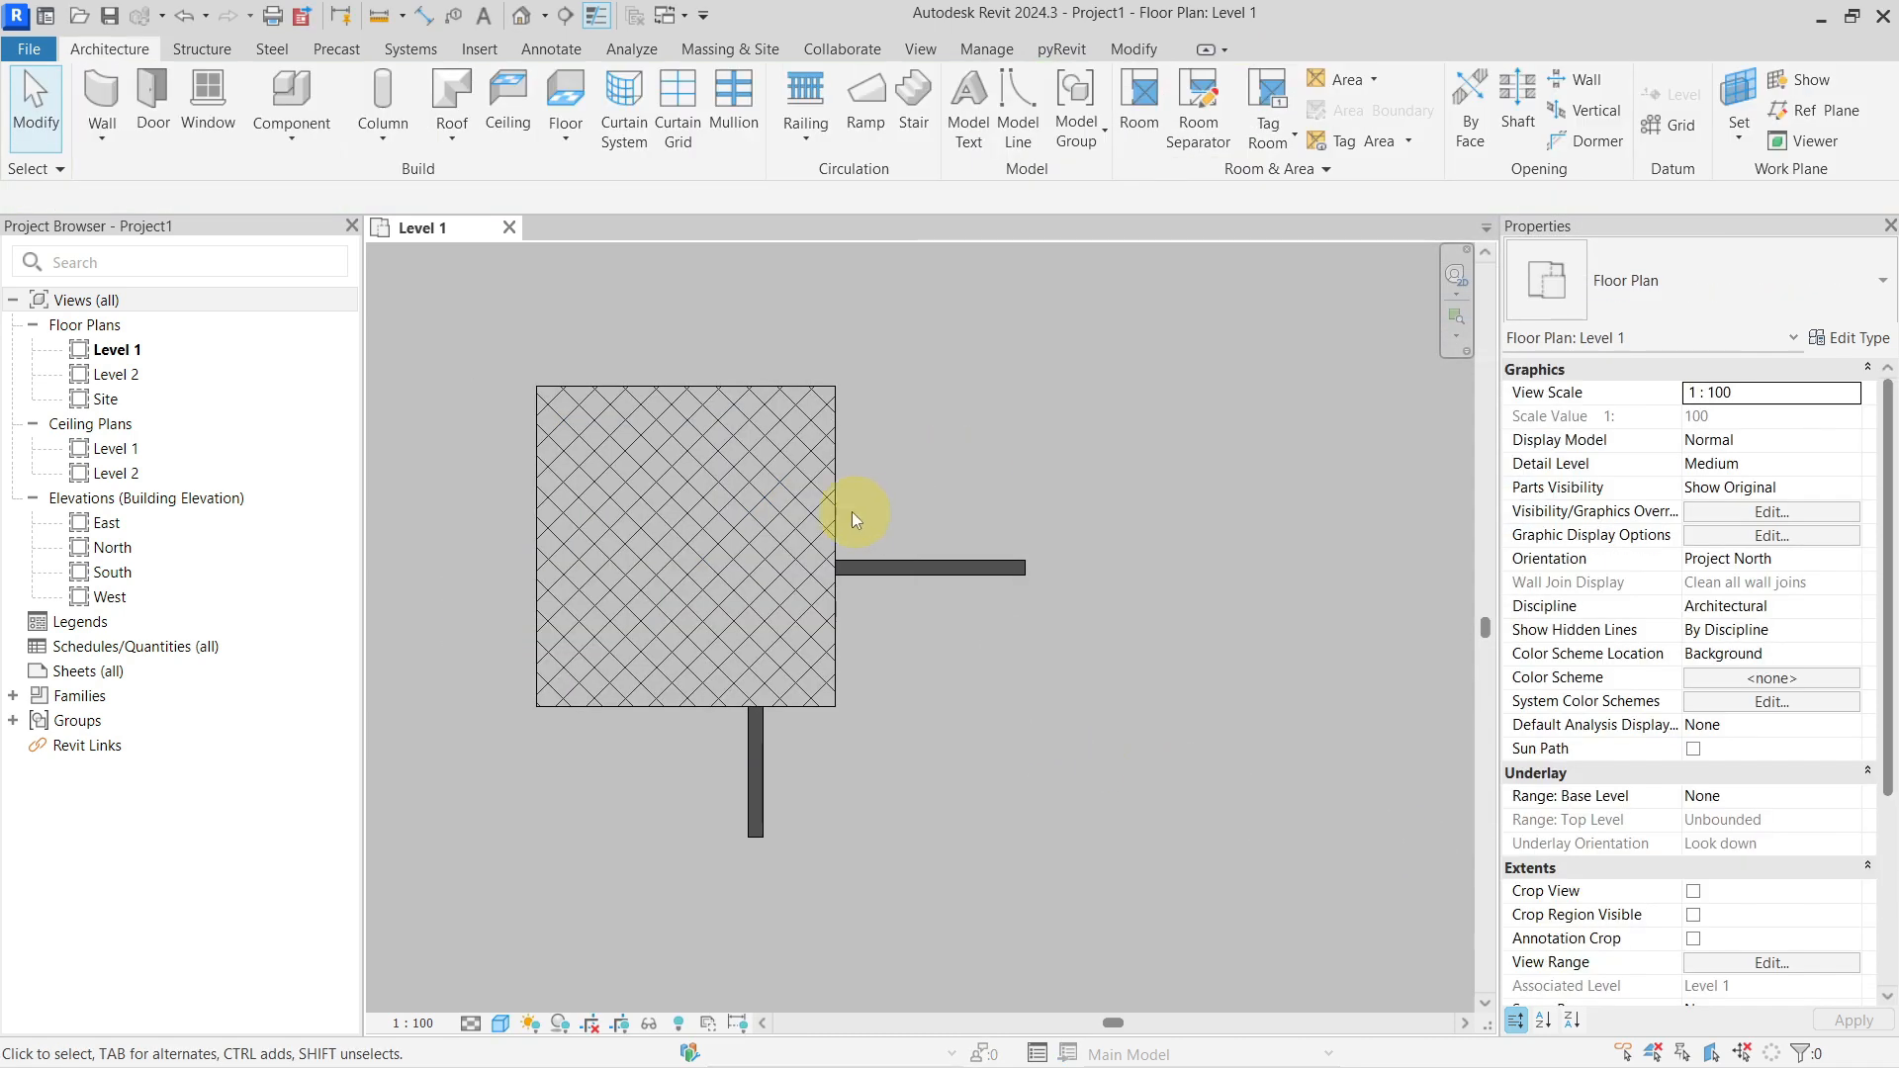
mouse_move(811, 508)
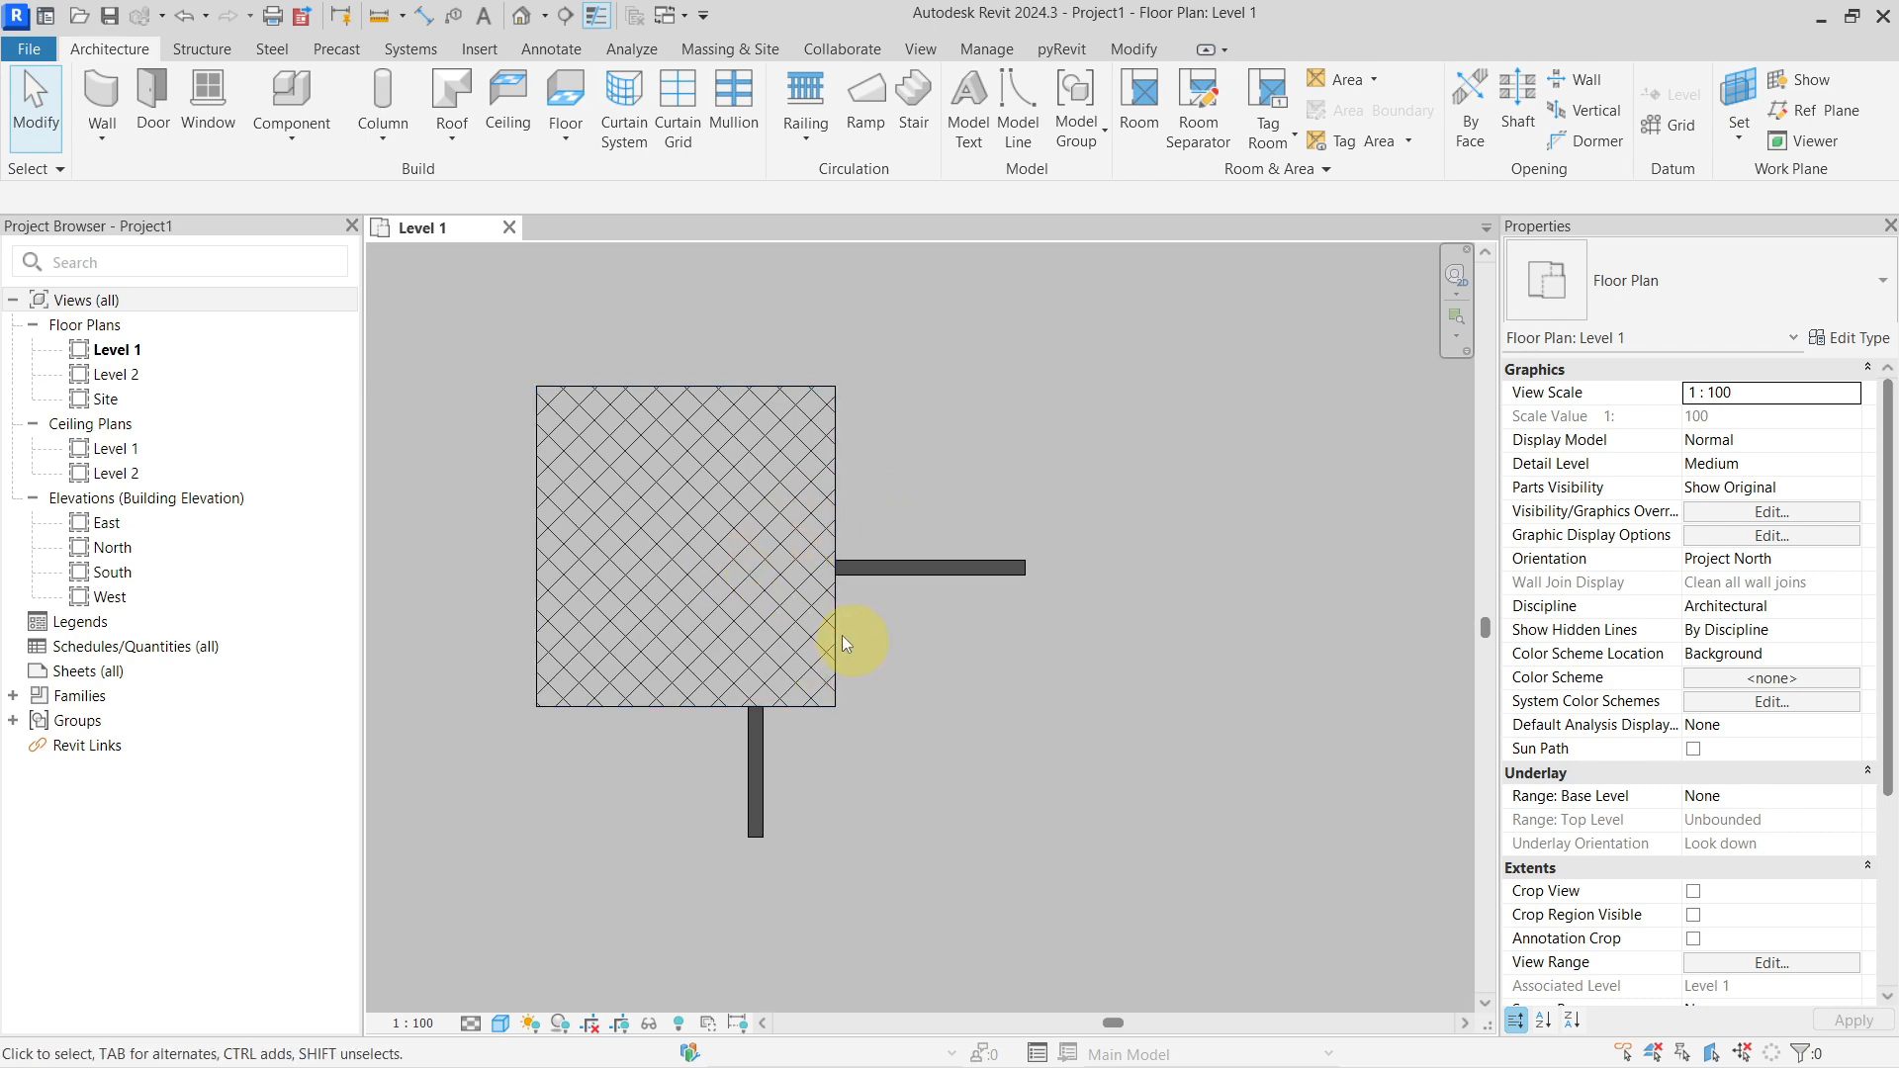
mouse_move(927, 491)
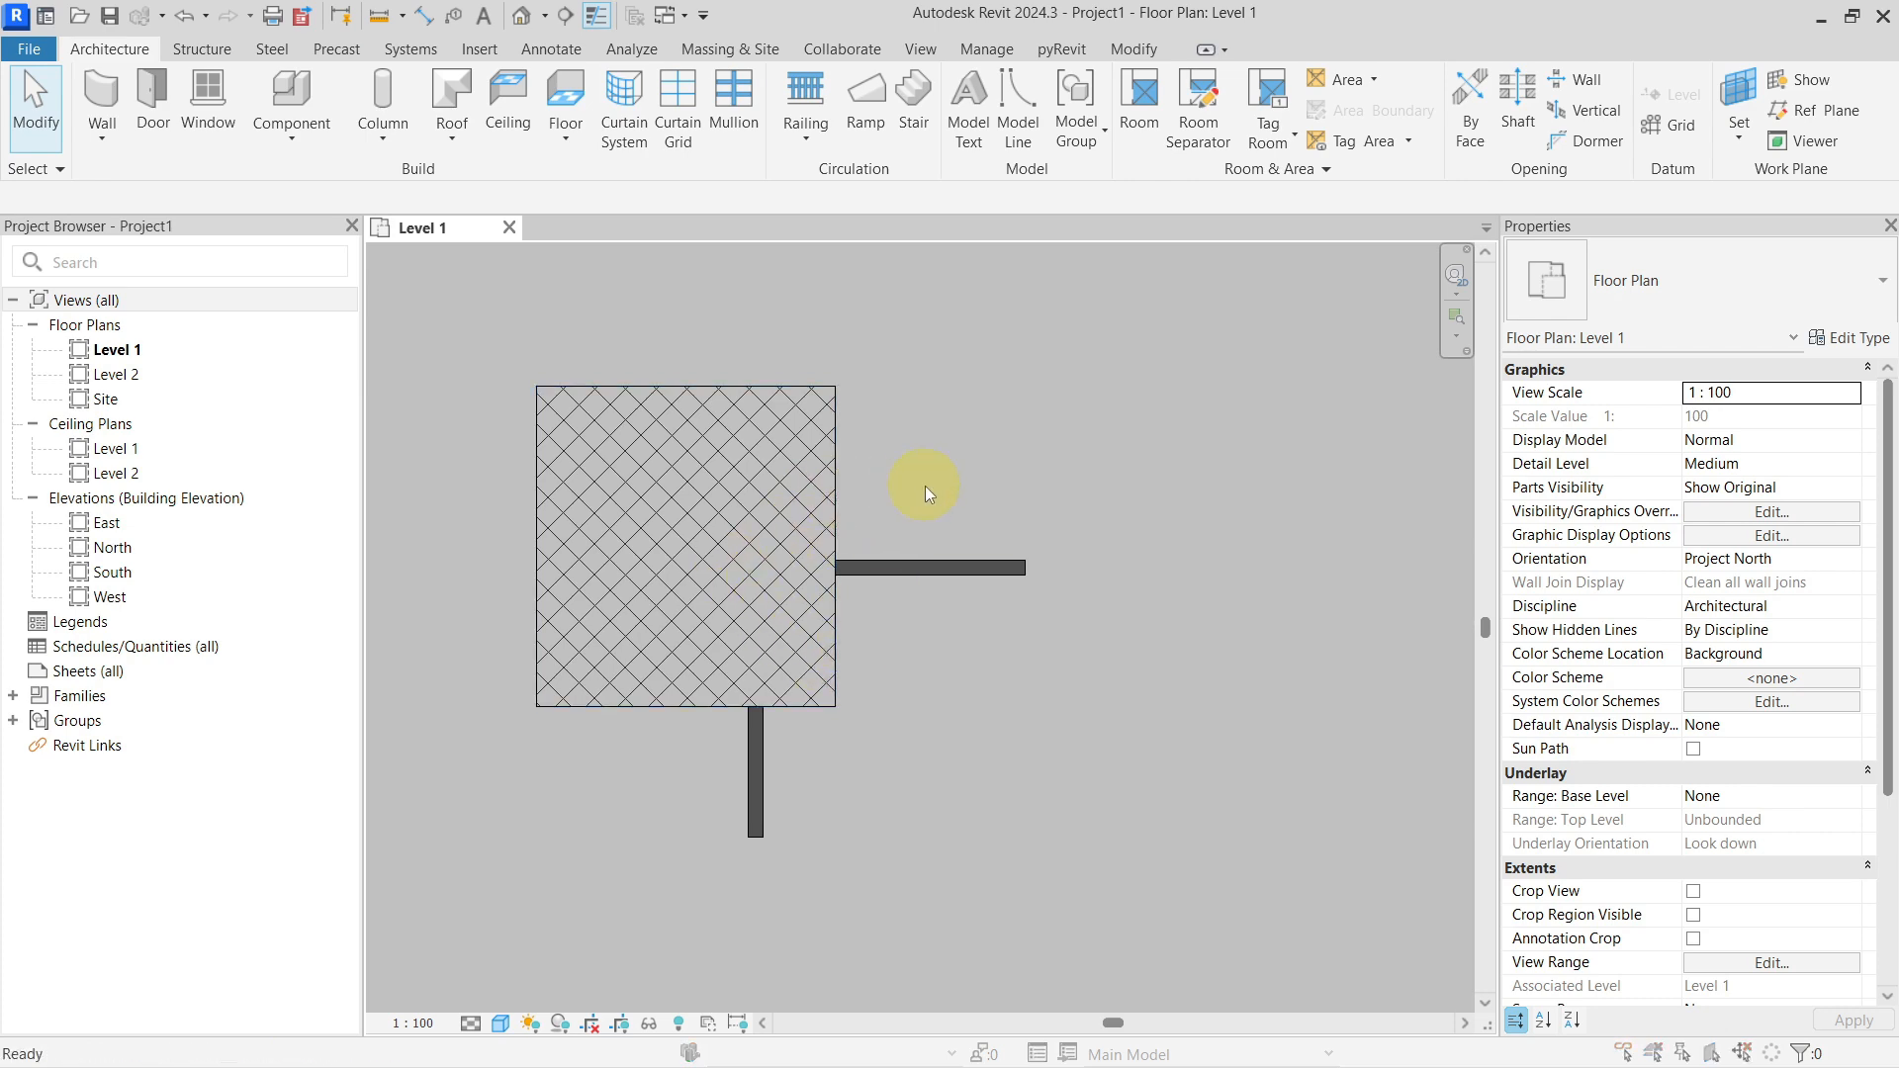
- Start a new rule-based filter from the Level 1 view's Visibility/Graphics Filters list
click(1770, 510)
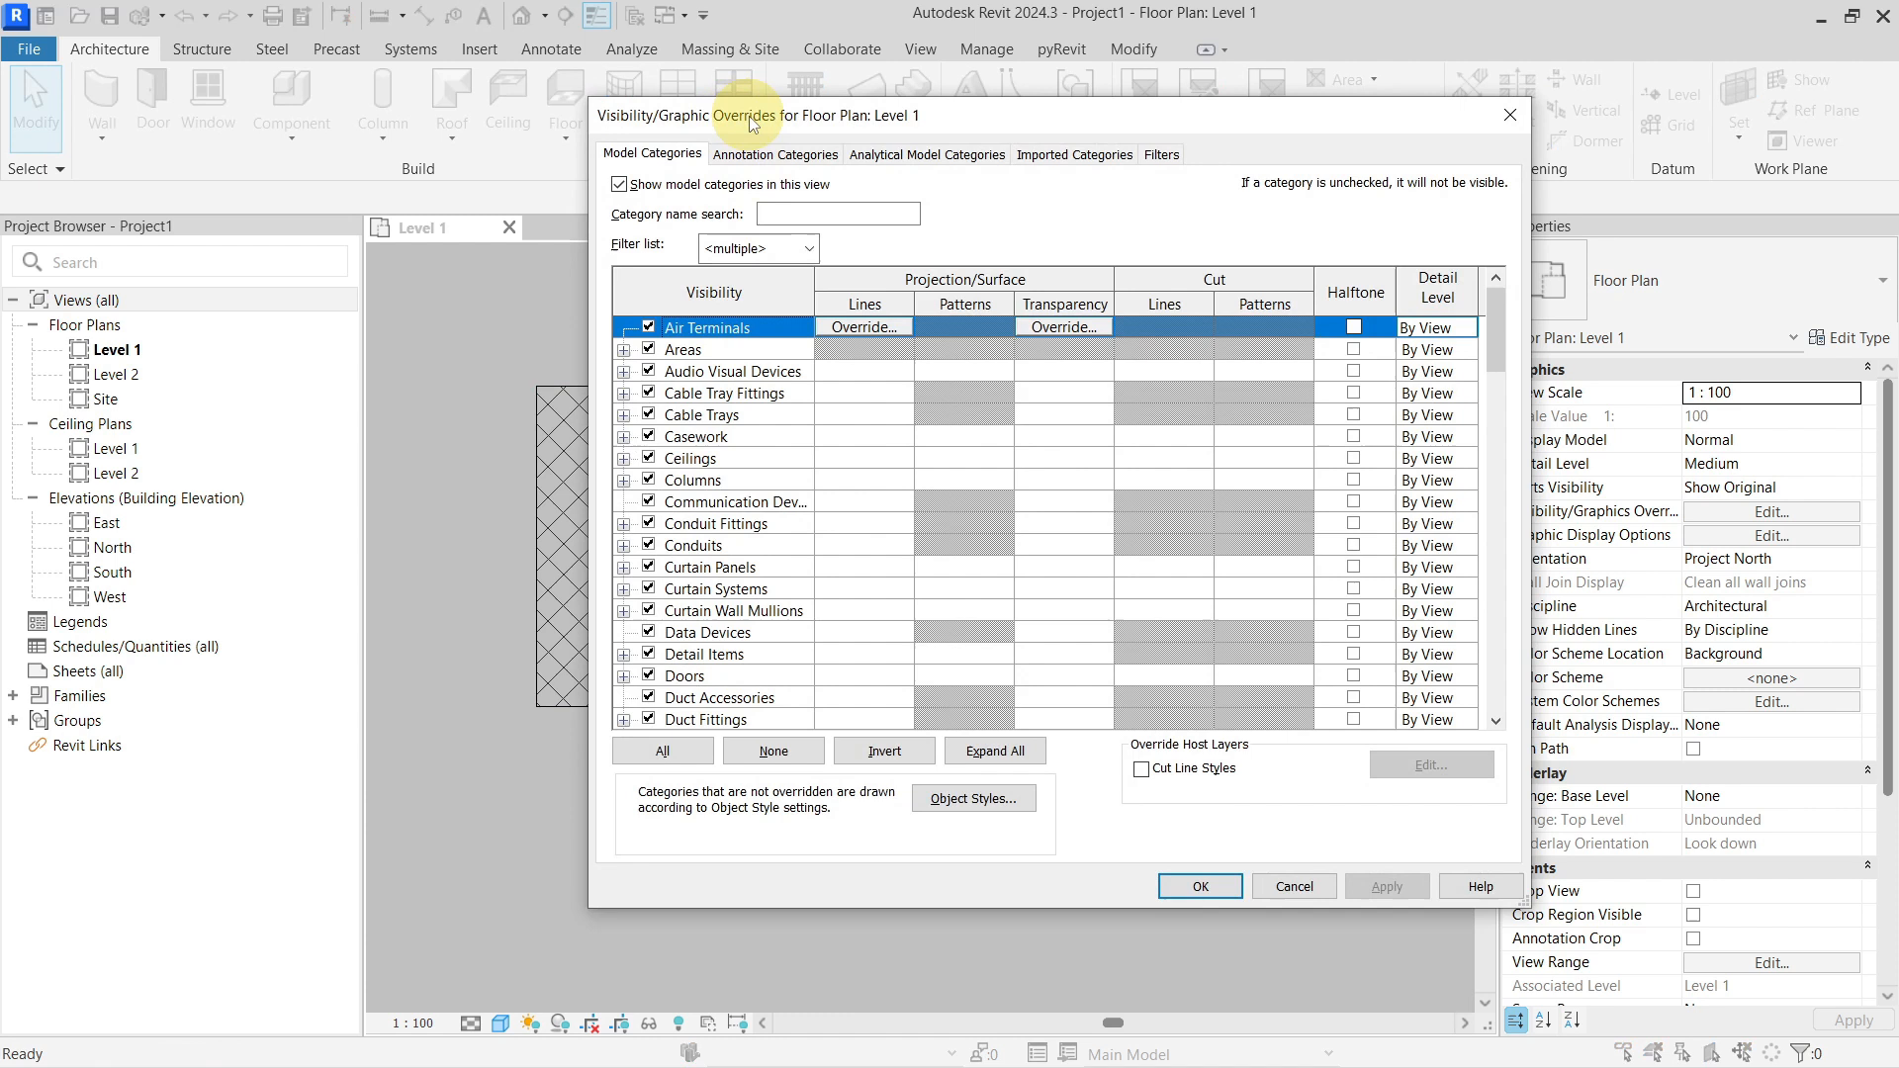
click(1161, 154)
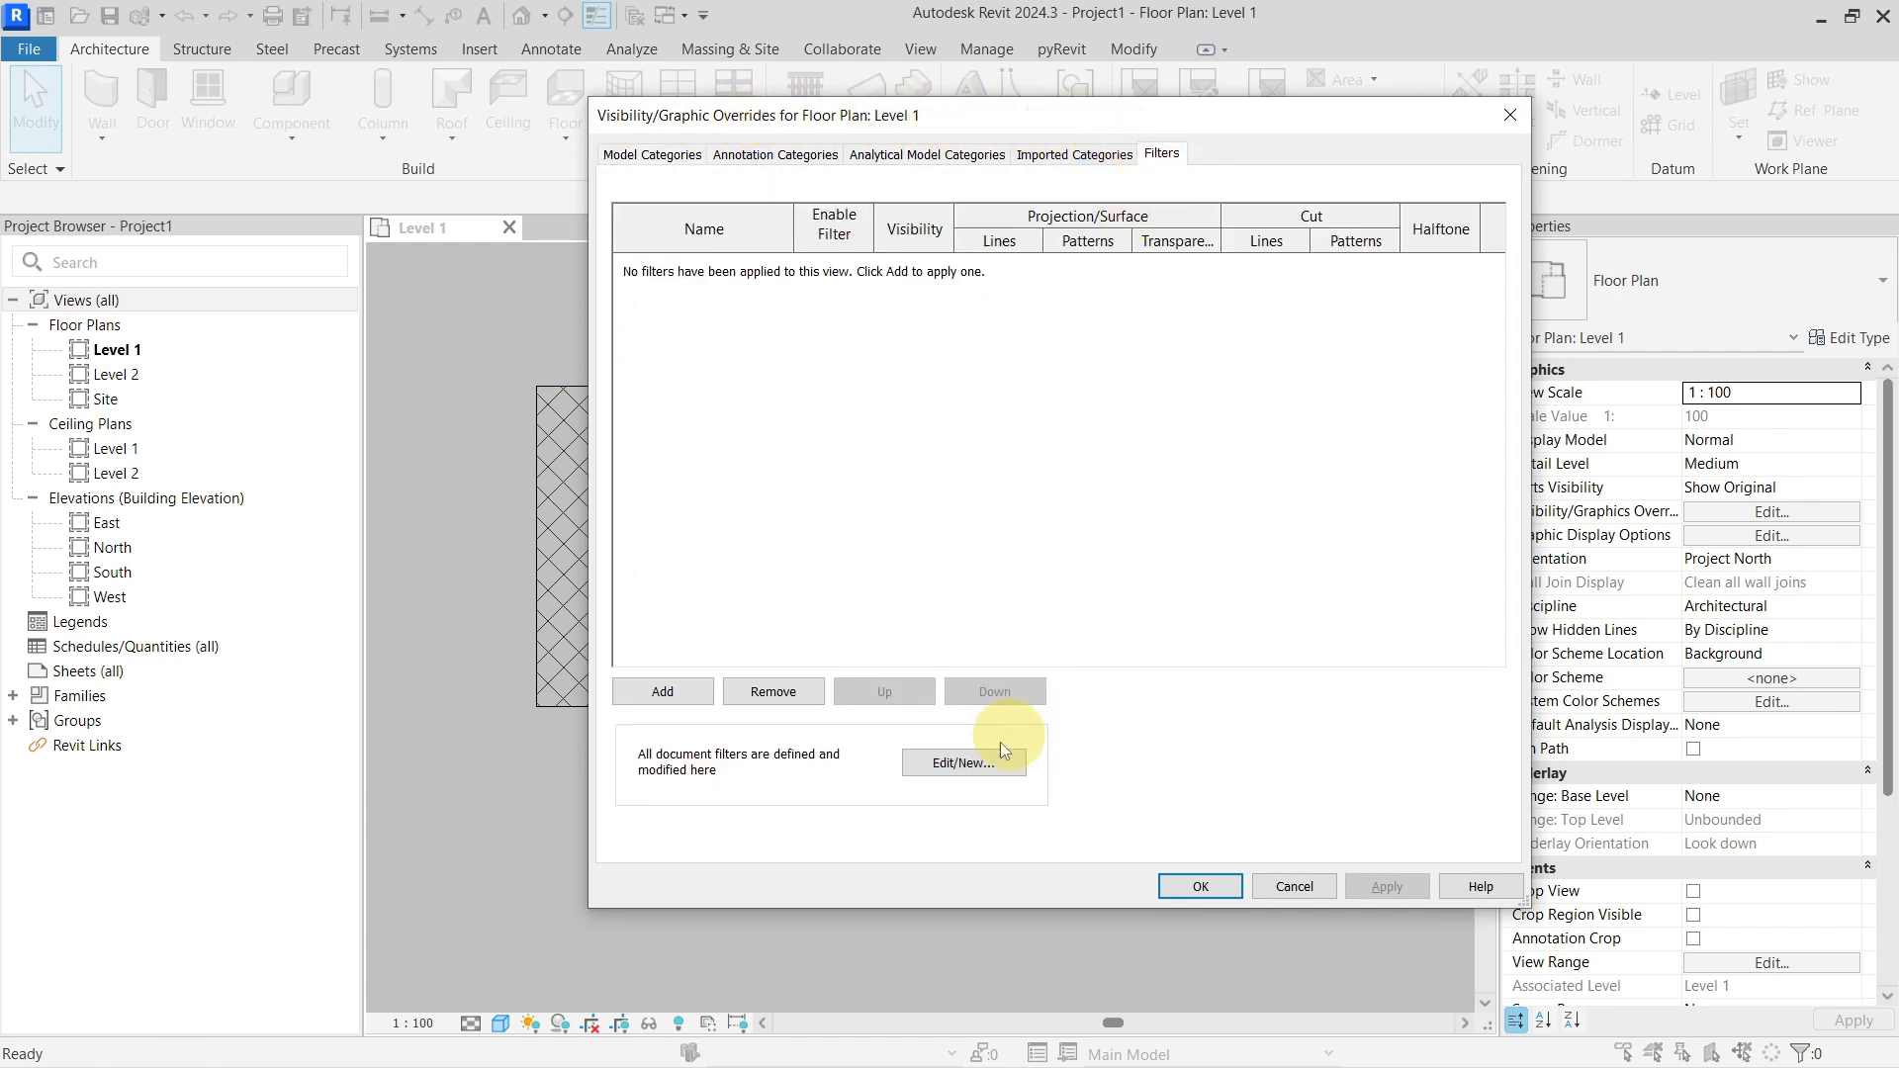
click(964, 764)
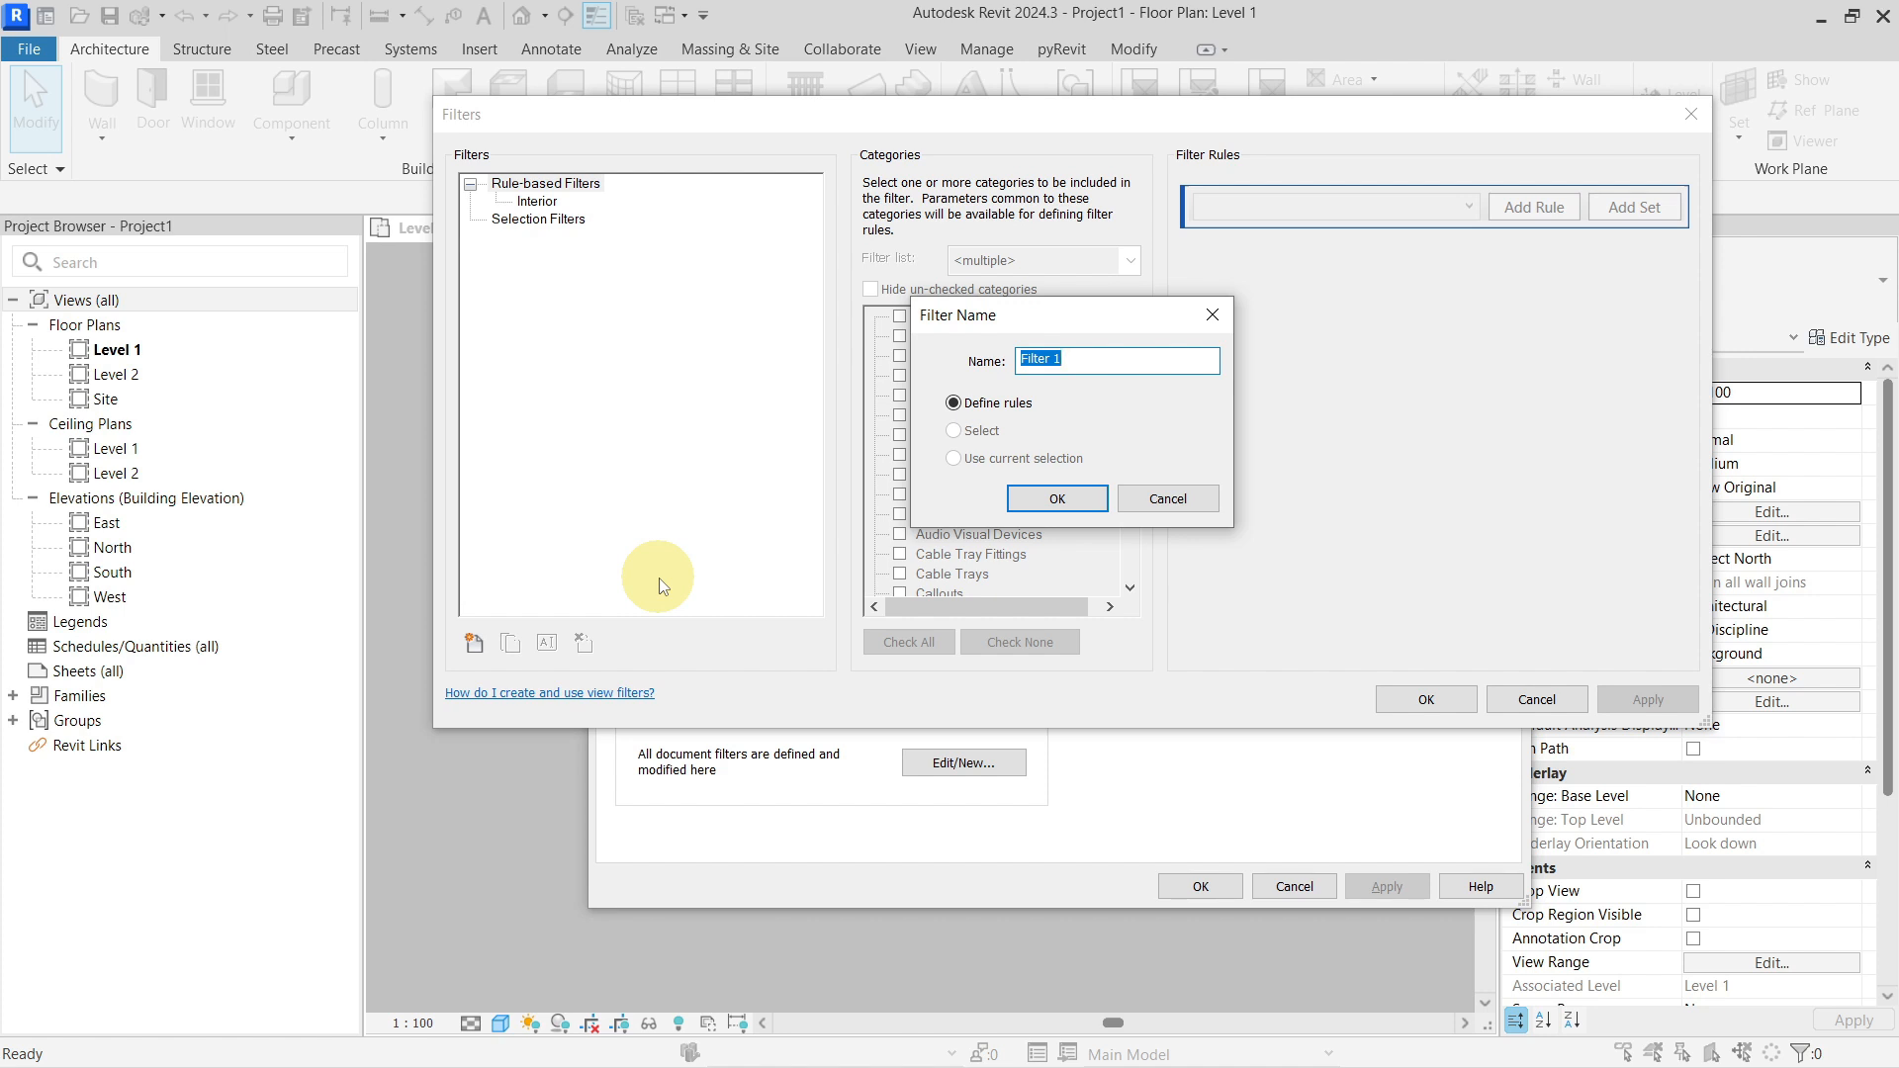
- Name the filter 'filled region 50%' and include the Detail Items category
text(filled region)
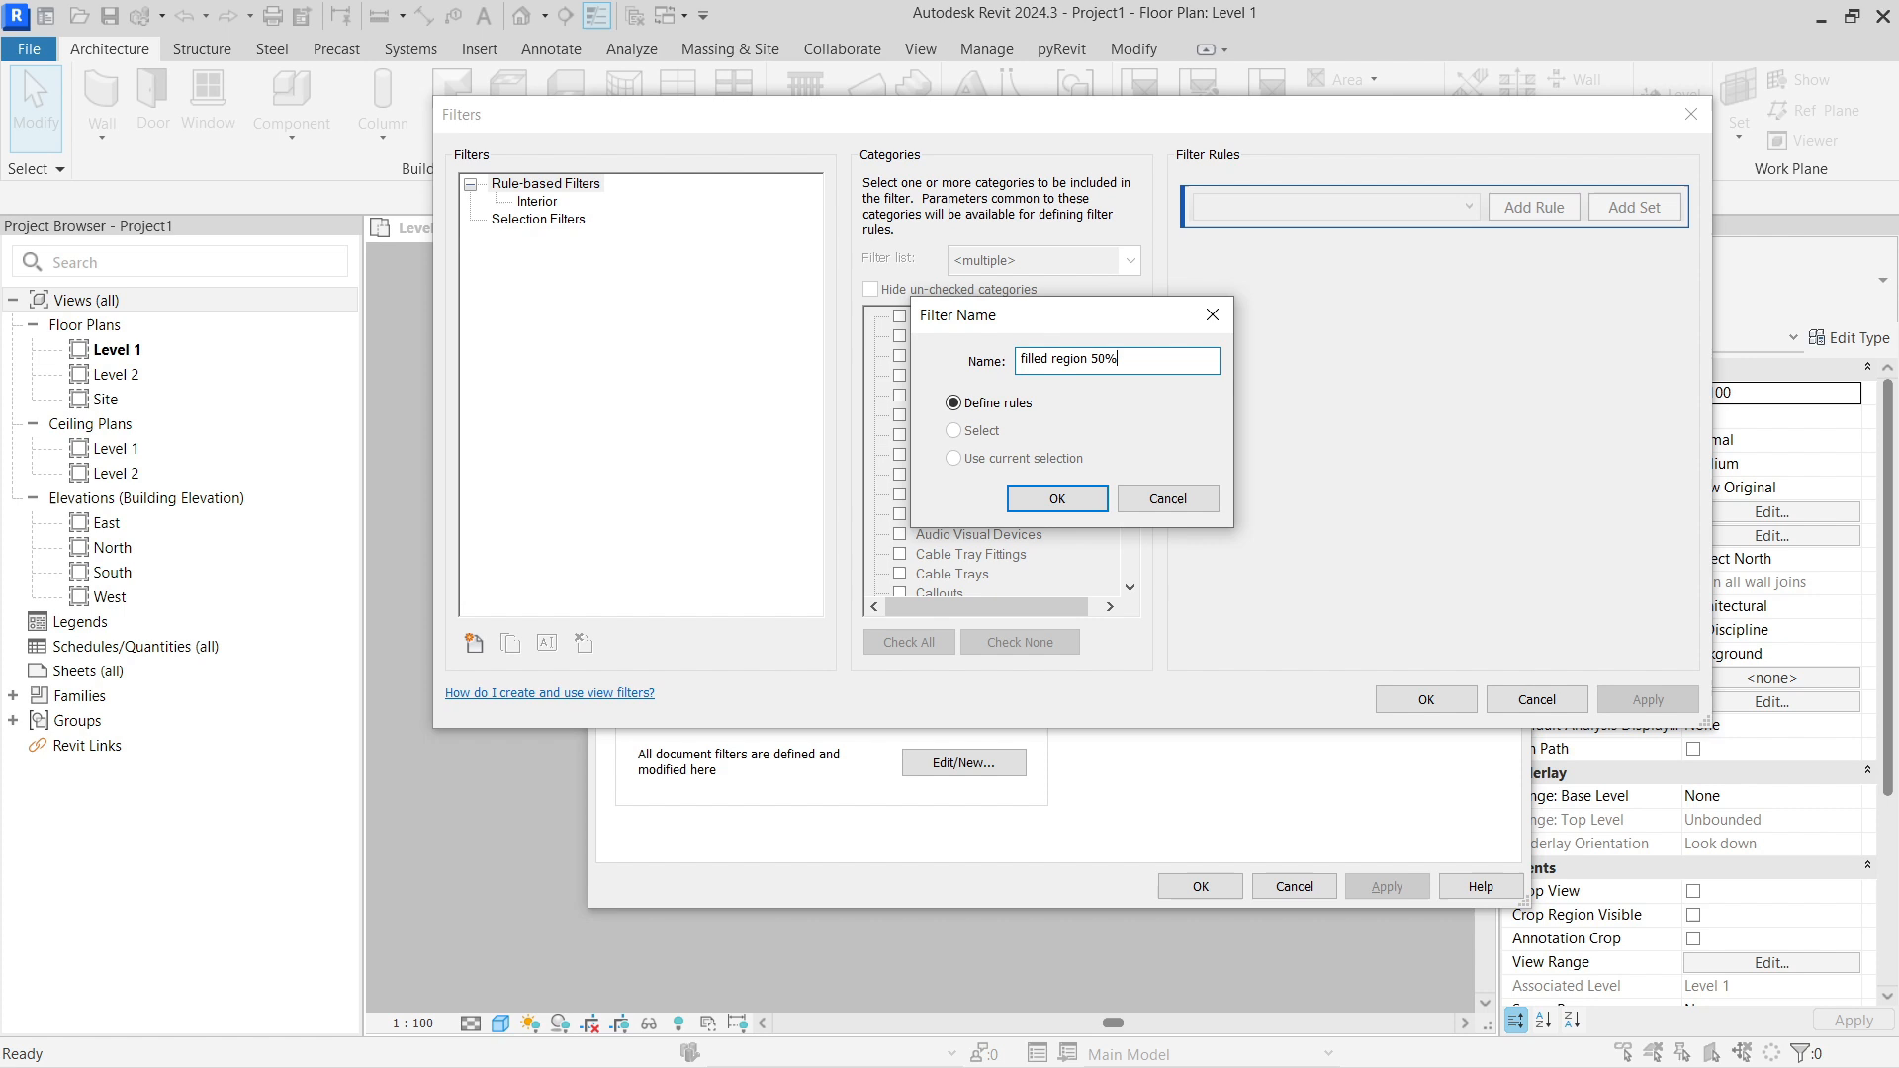
click(1056, 498)
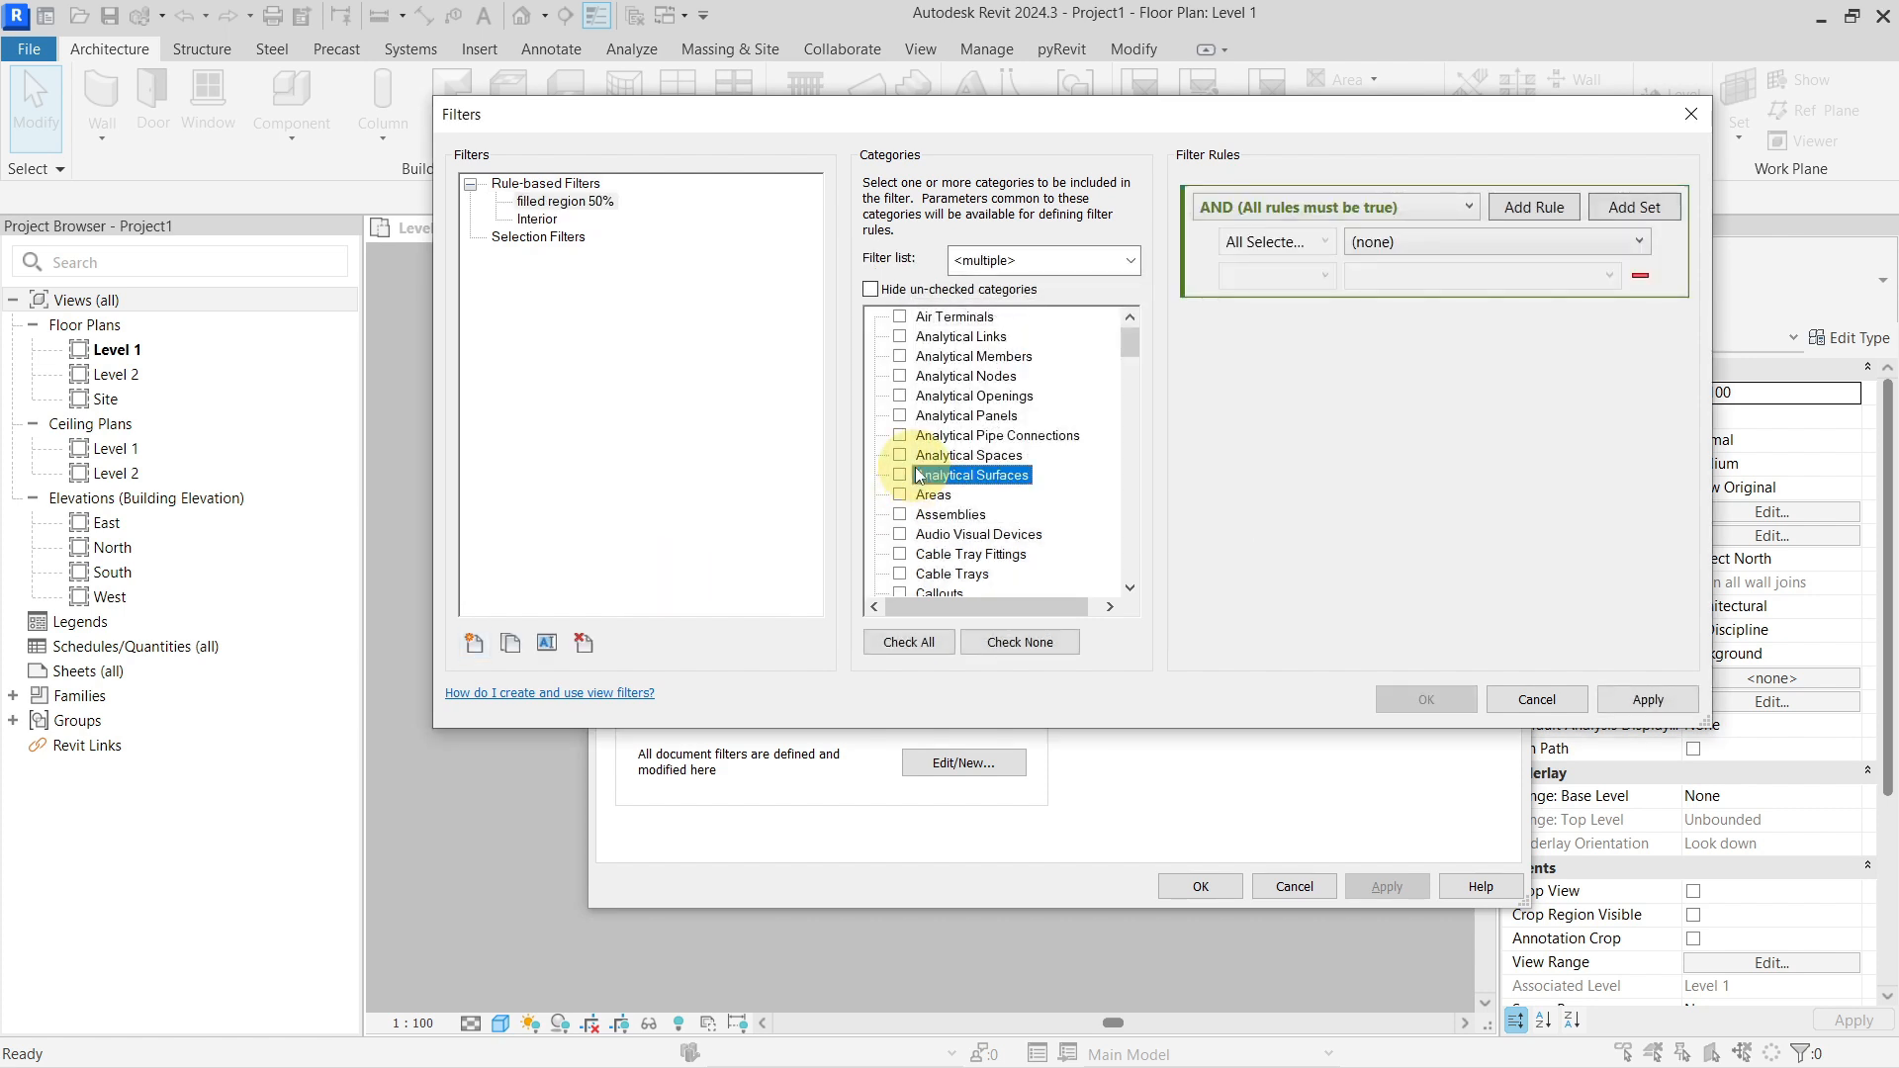
scroll(down, 3)
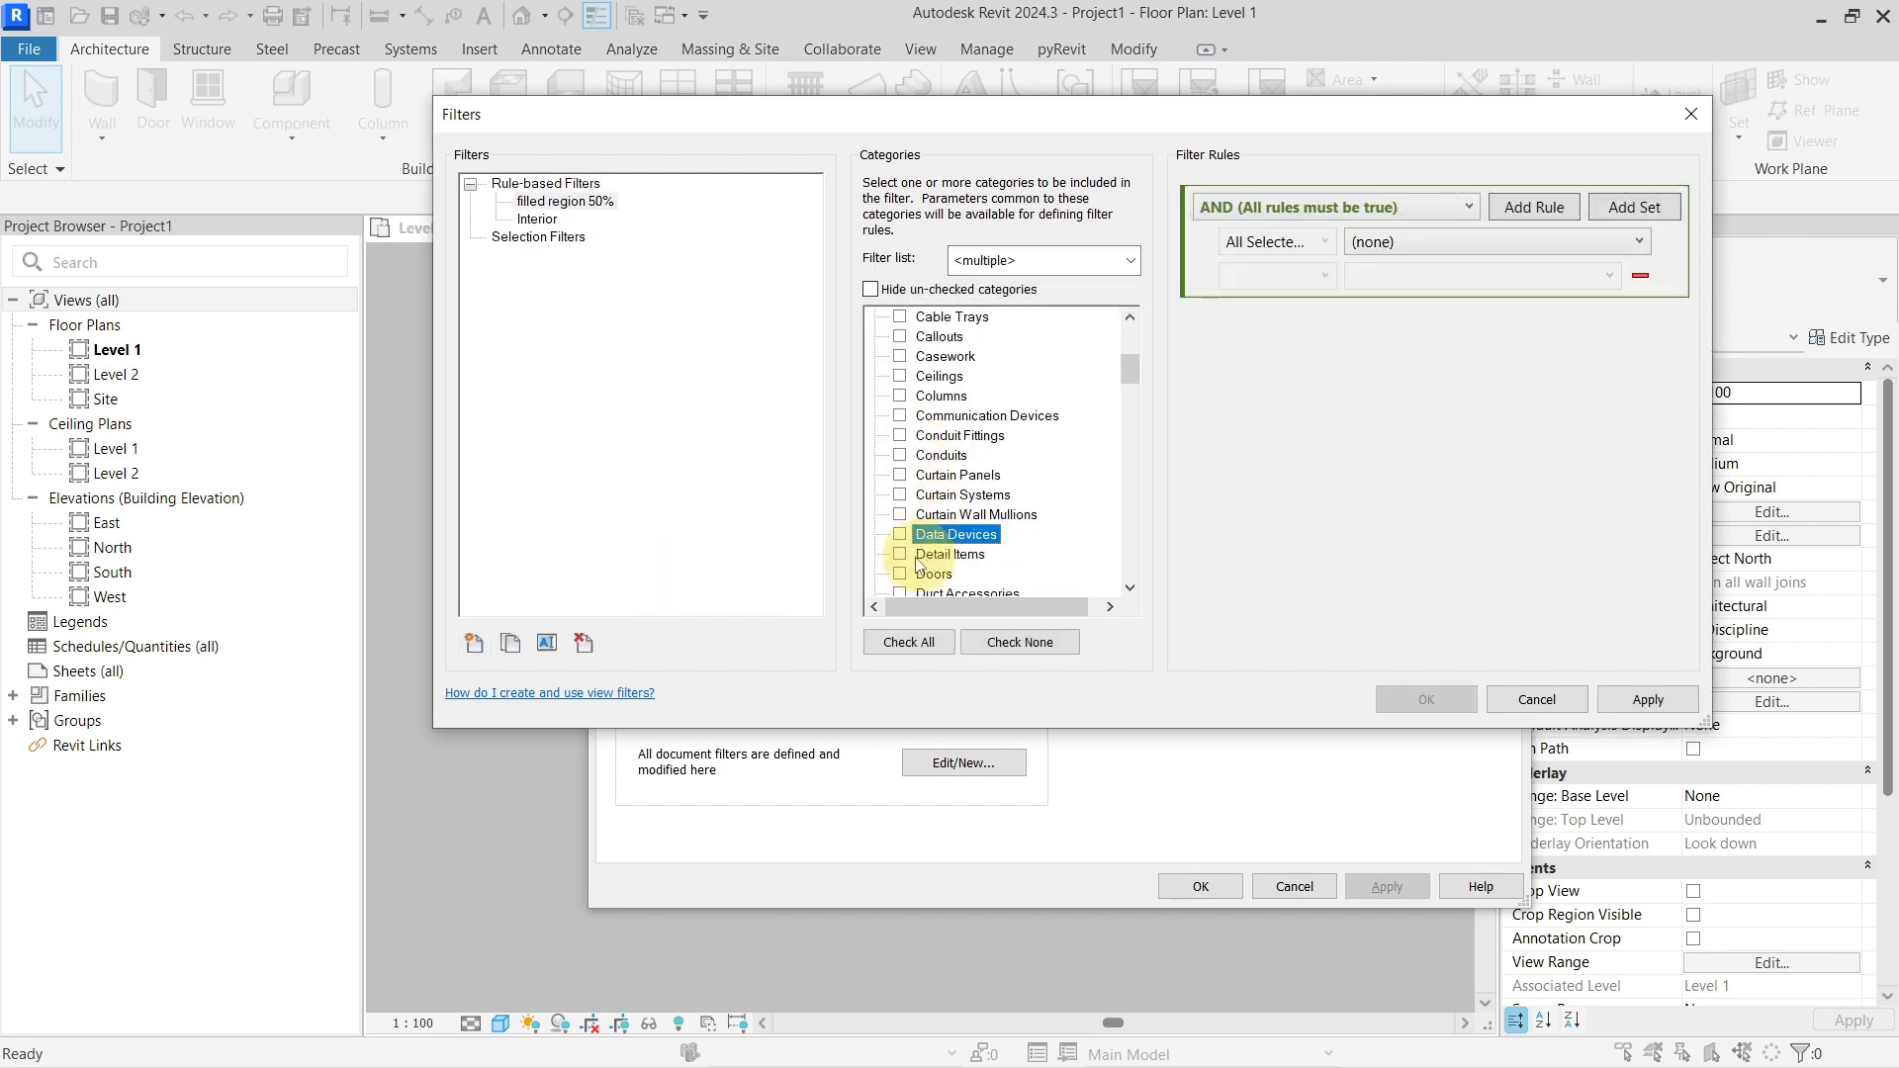
click(898, 554)
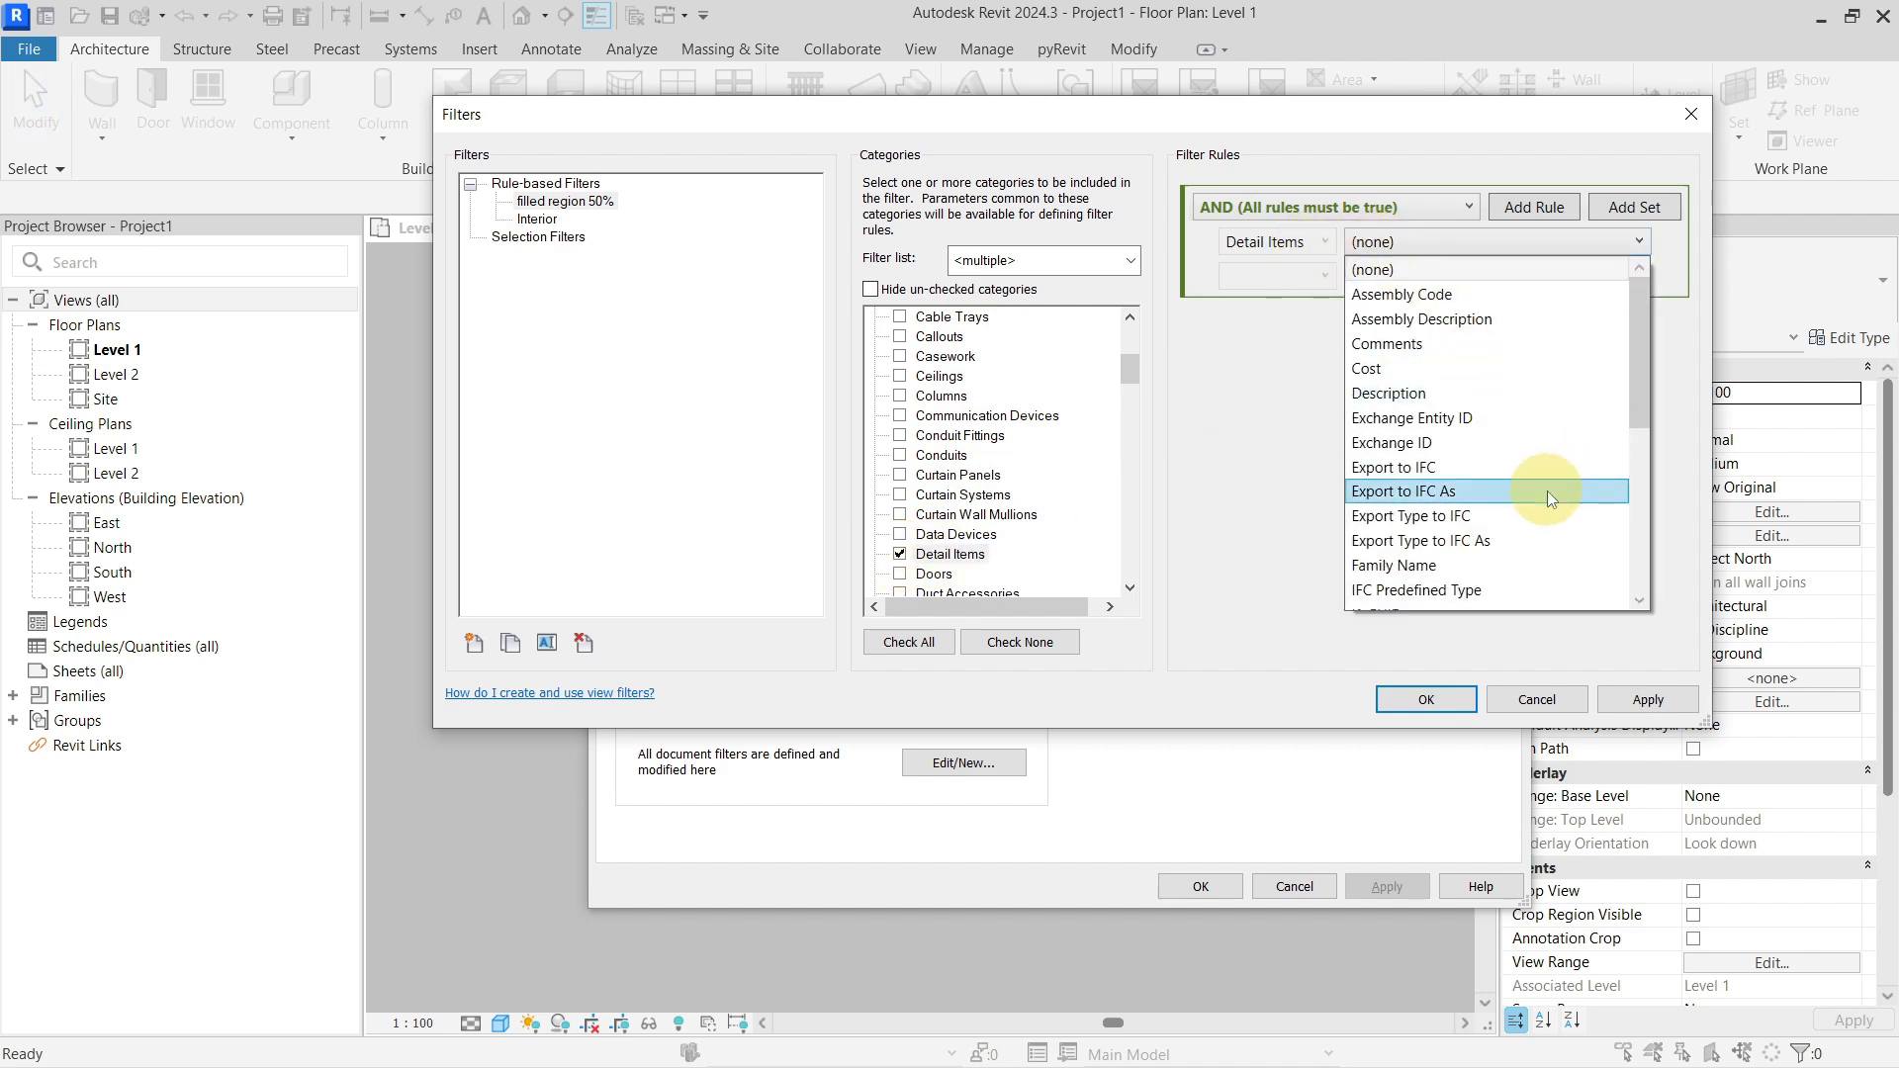
- Add a rule where Type Name equals Diagonal Crosshatch 50% transparent
scroll(down, 3)
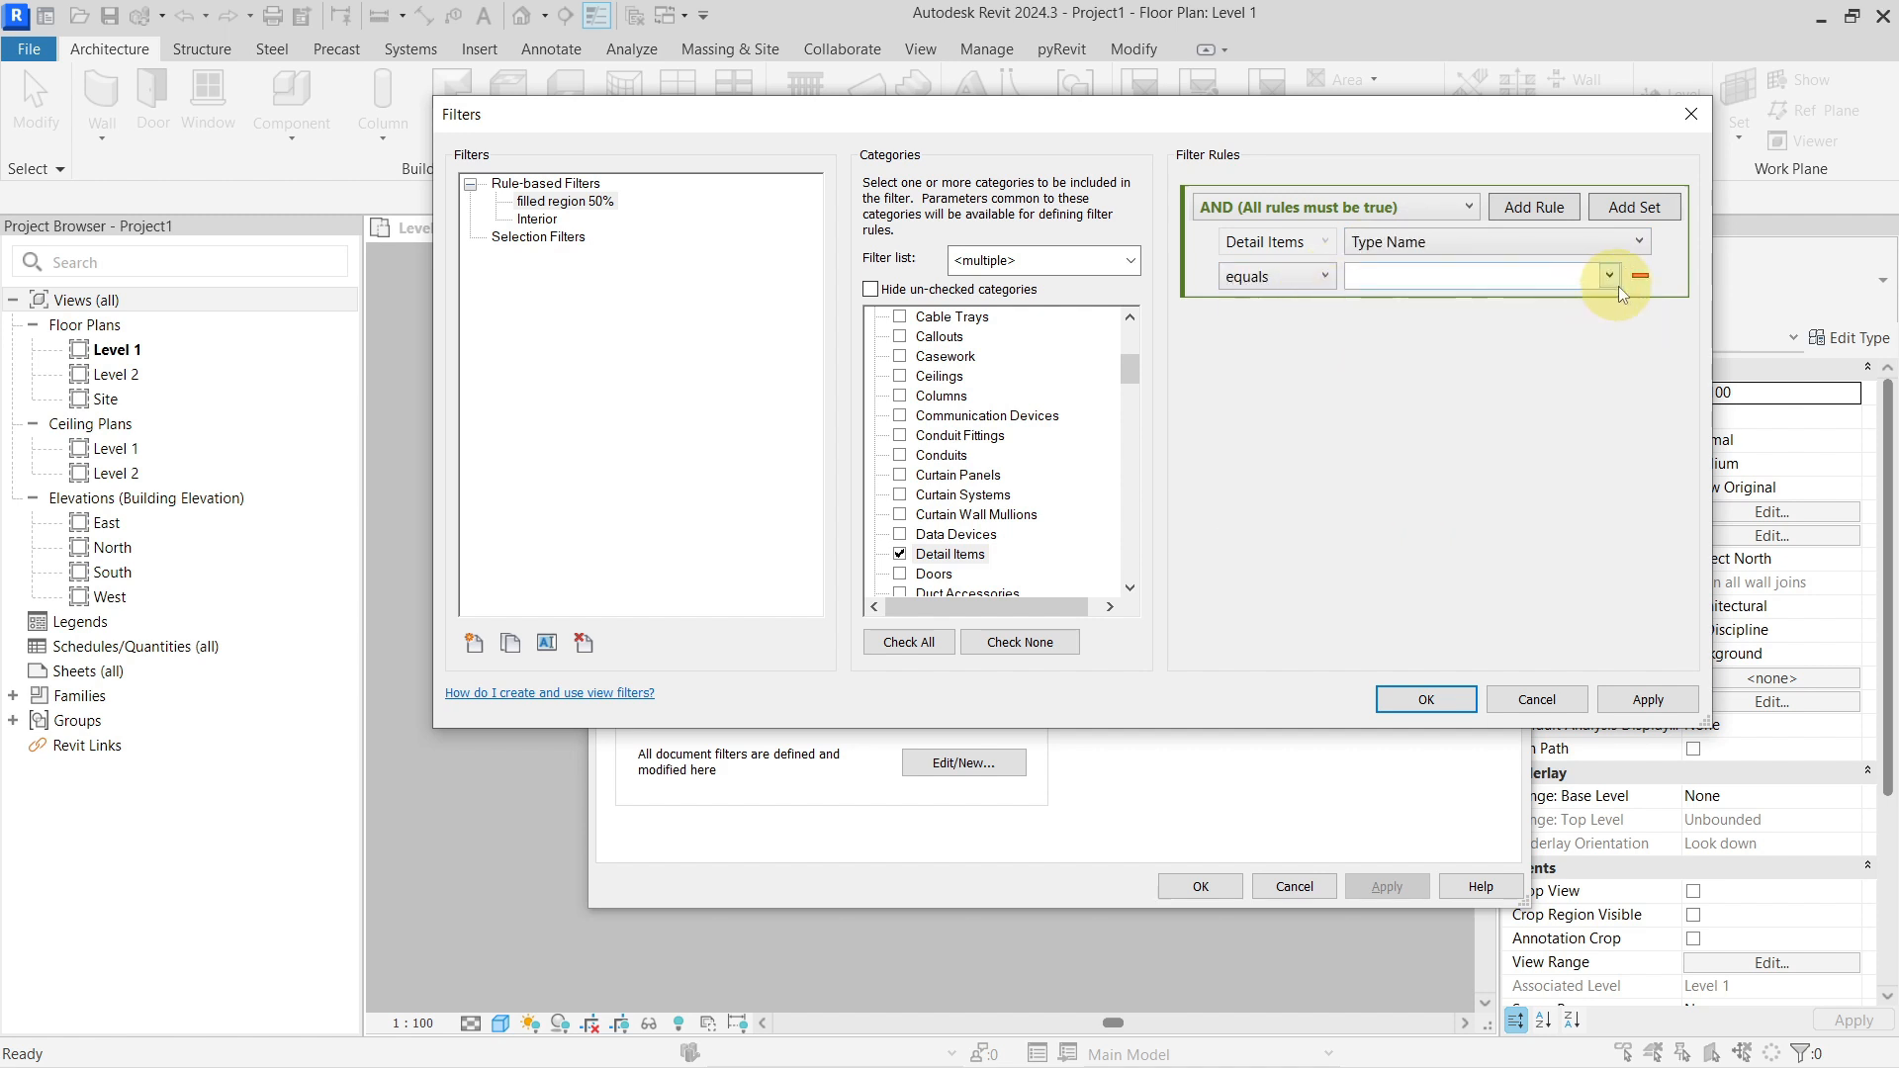
click(1608, 275)
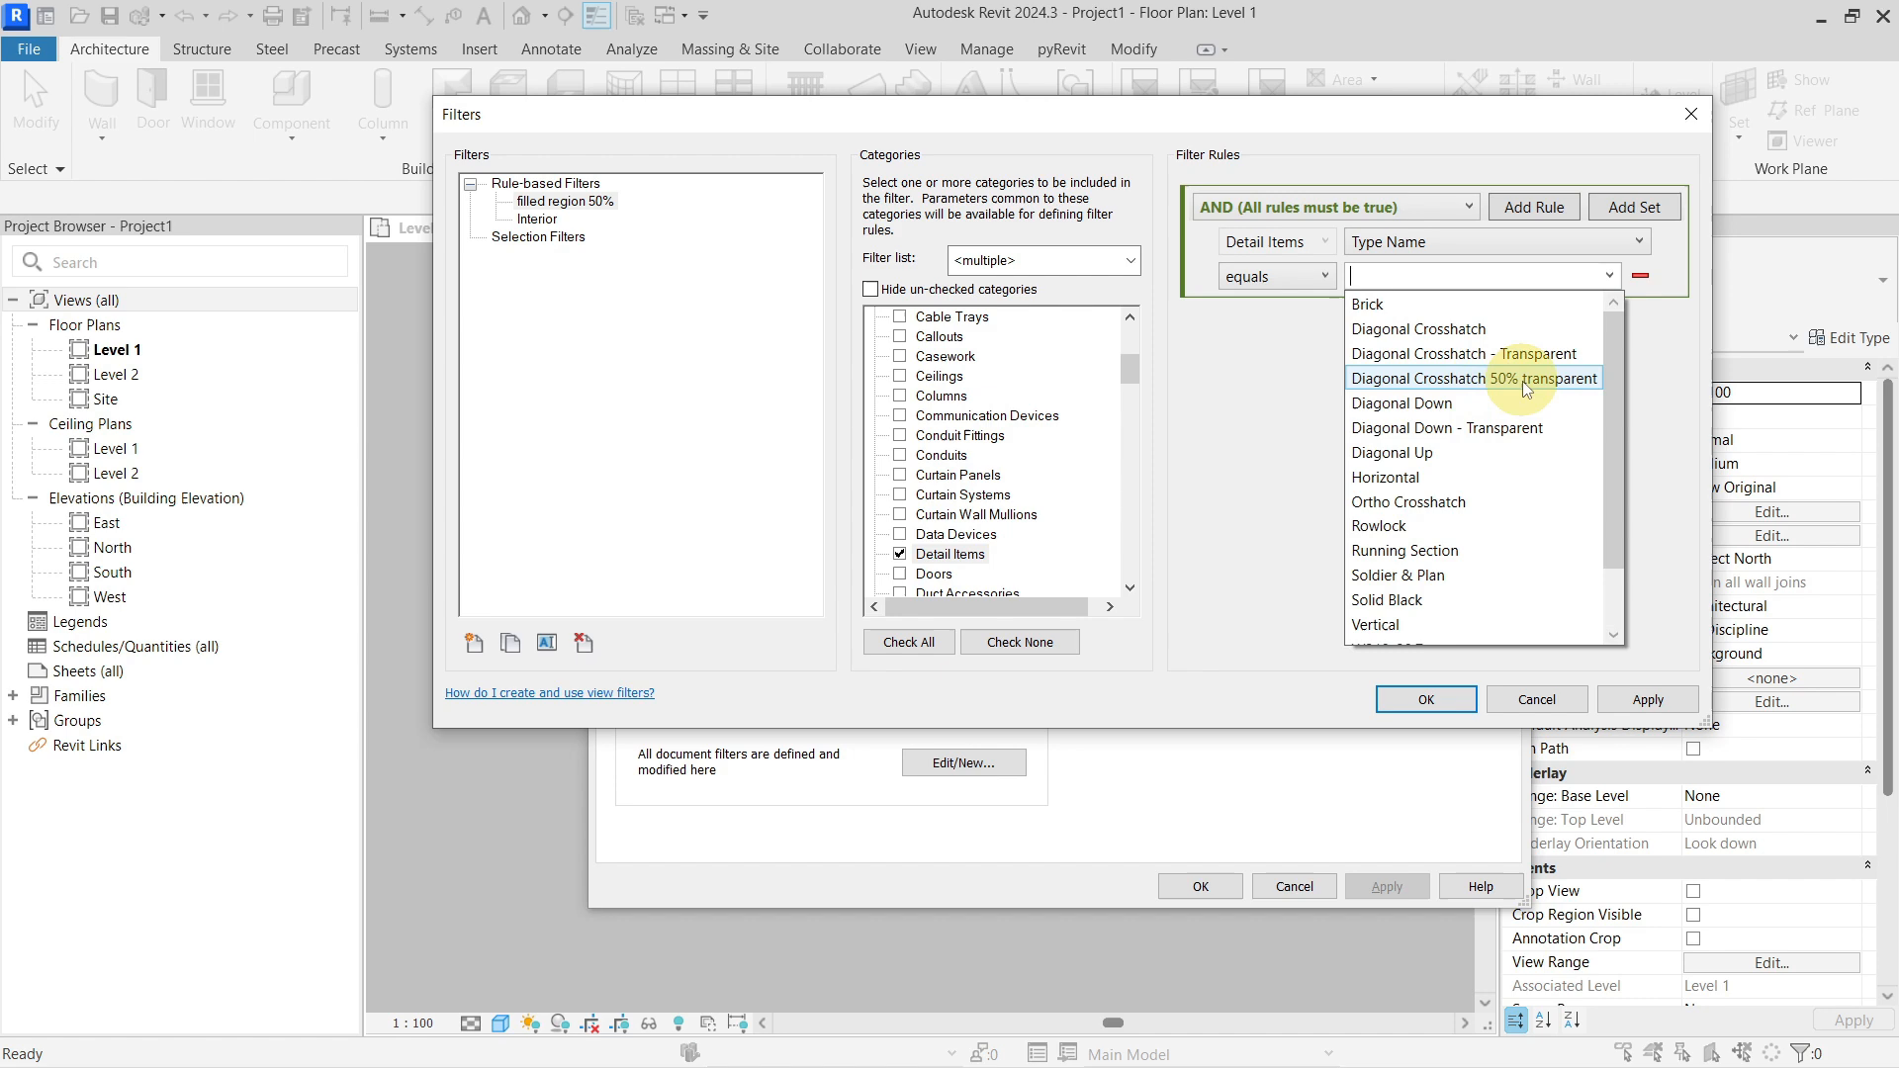
click(1473, 378)
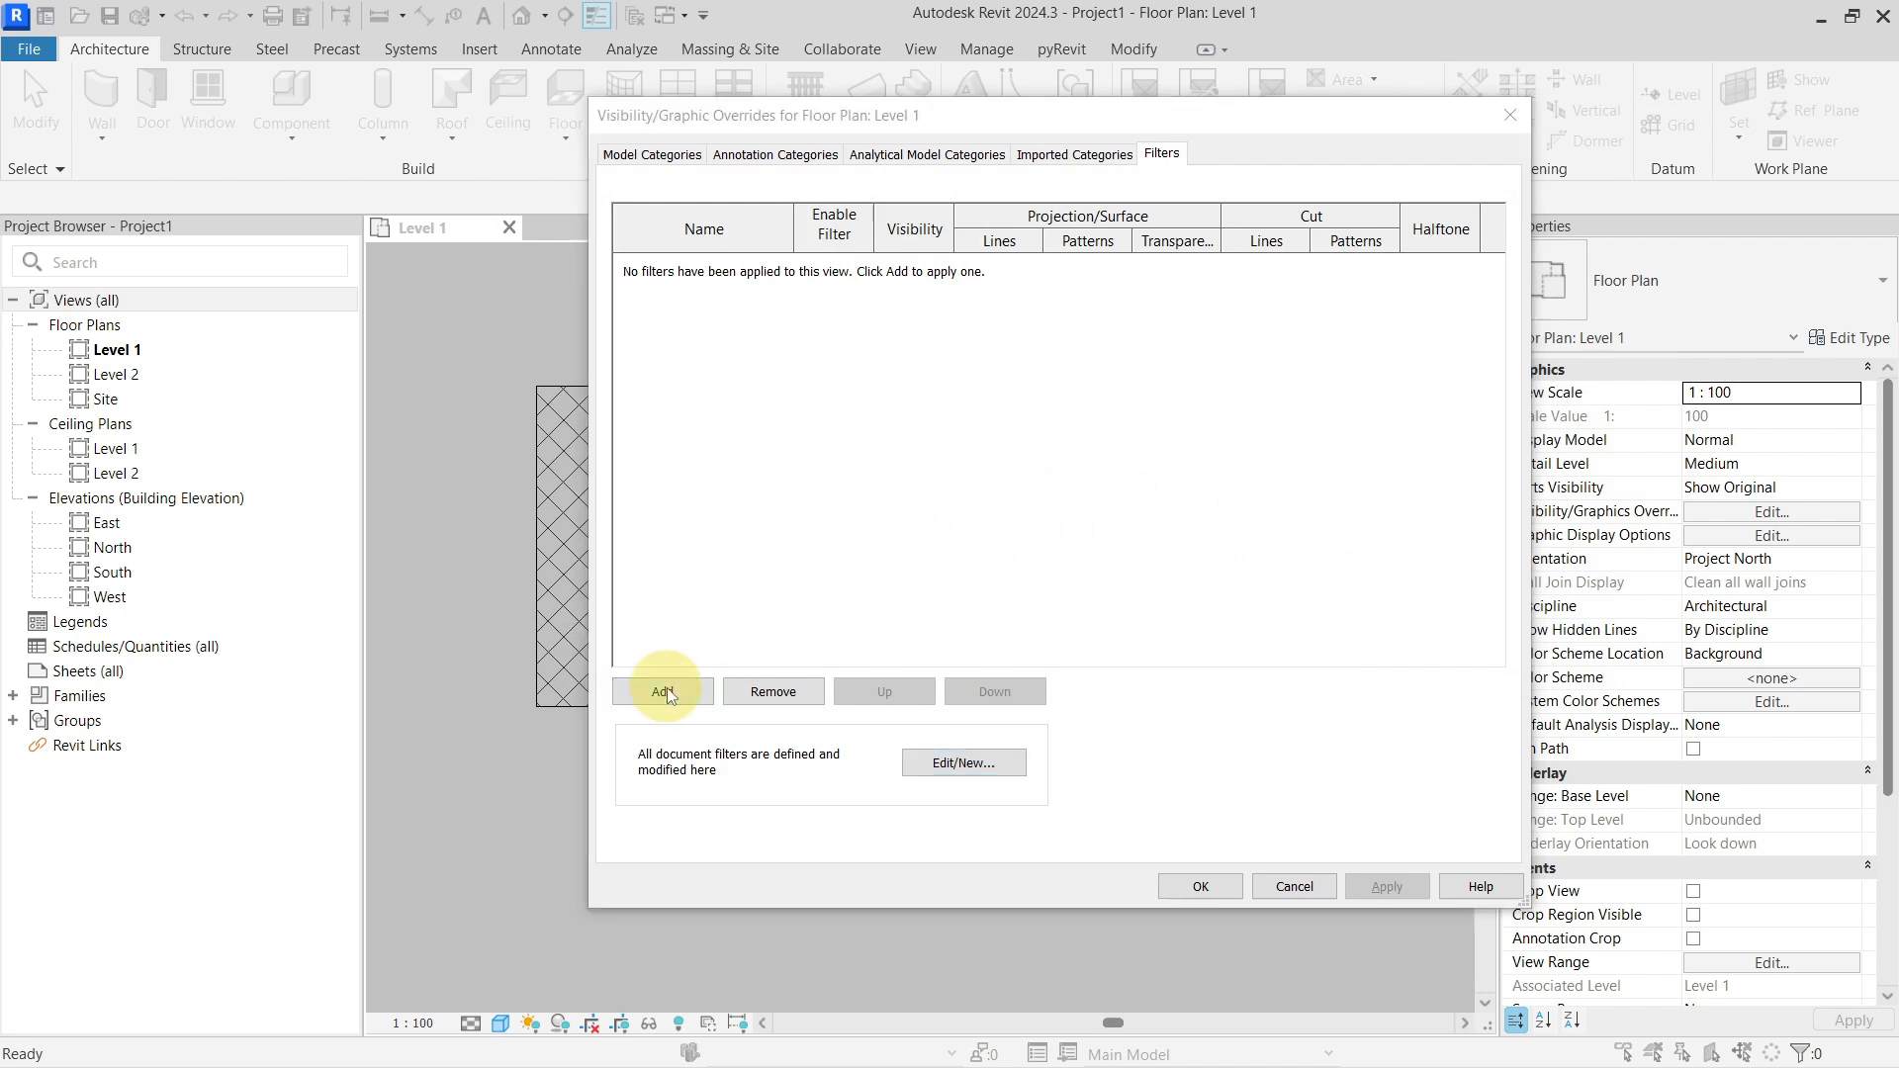
- Add the filled region 50% filter to the Level 1 plan view
click(661, 692)
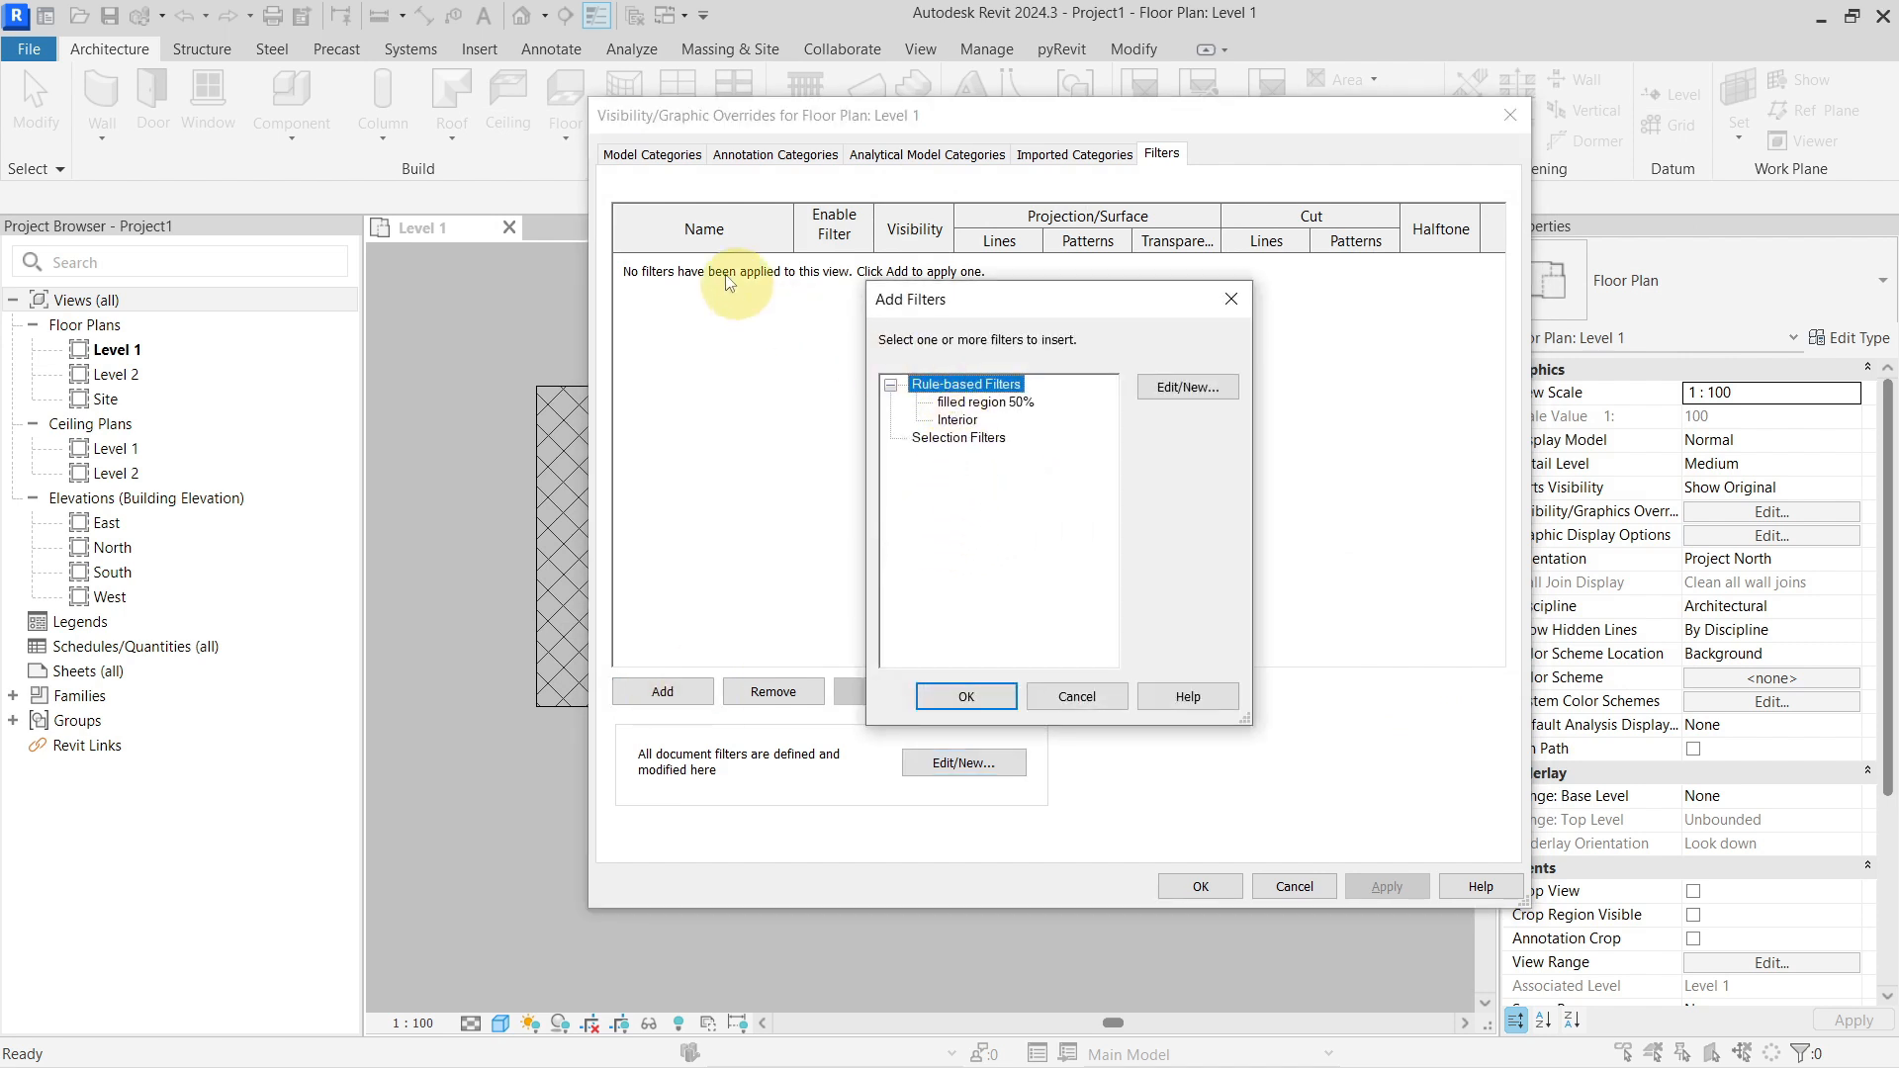
click(983, 401)
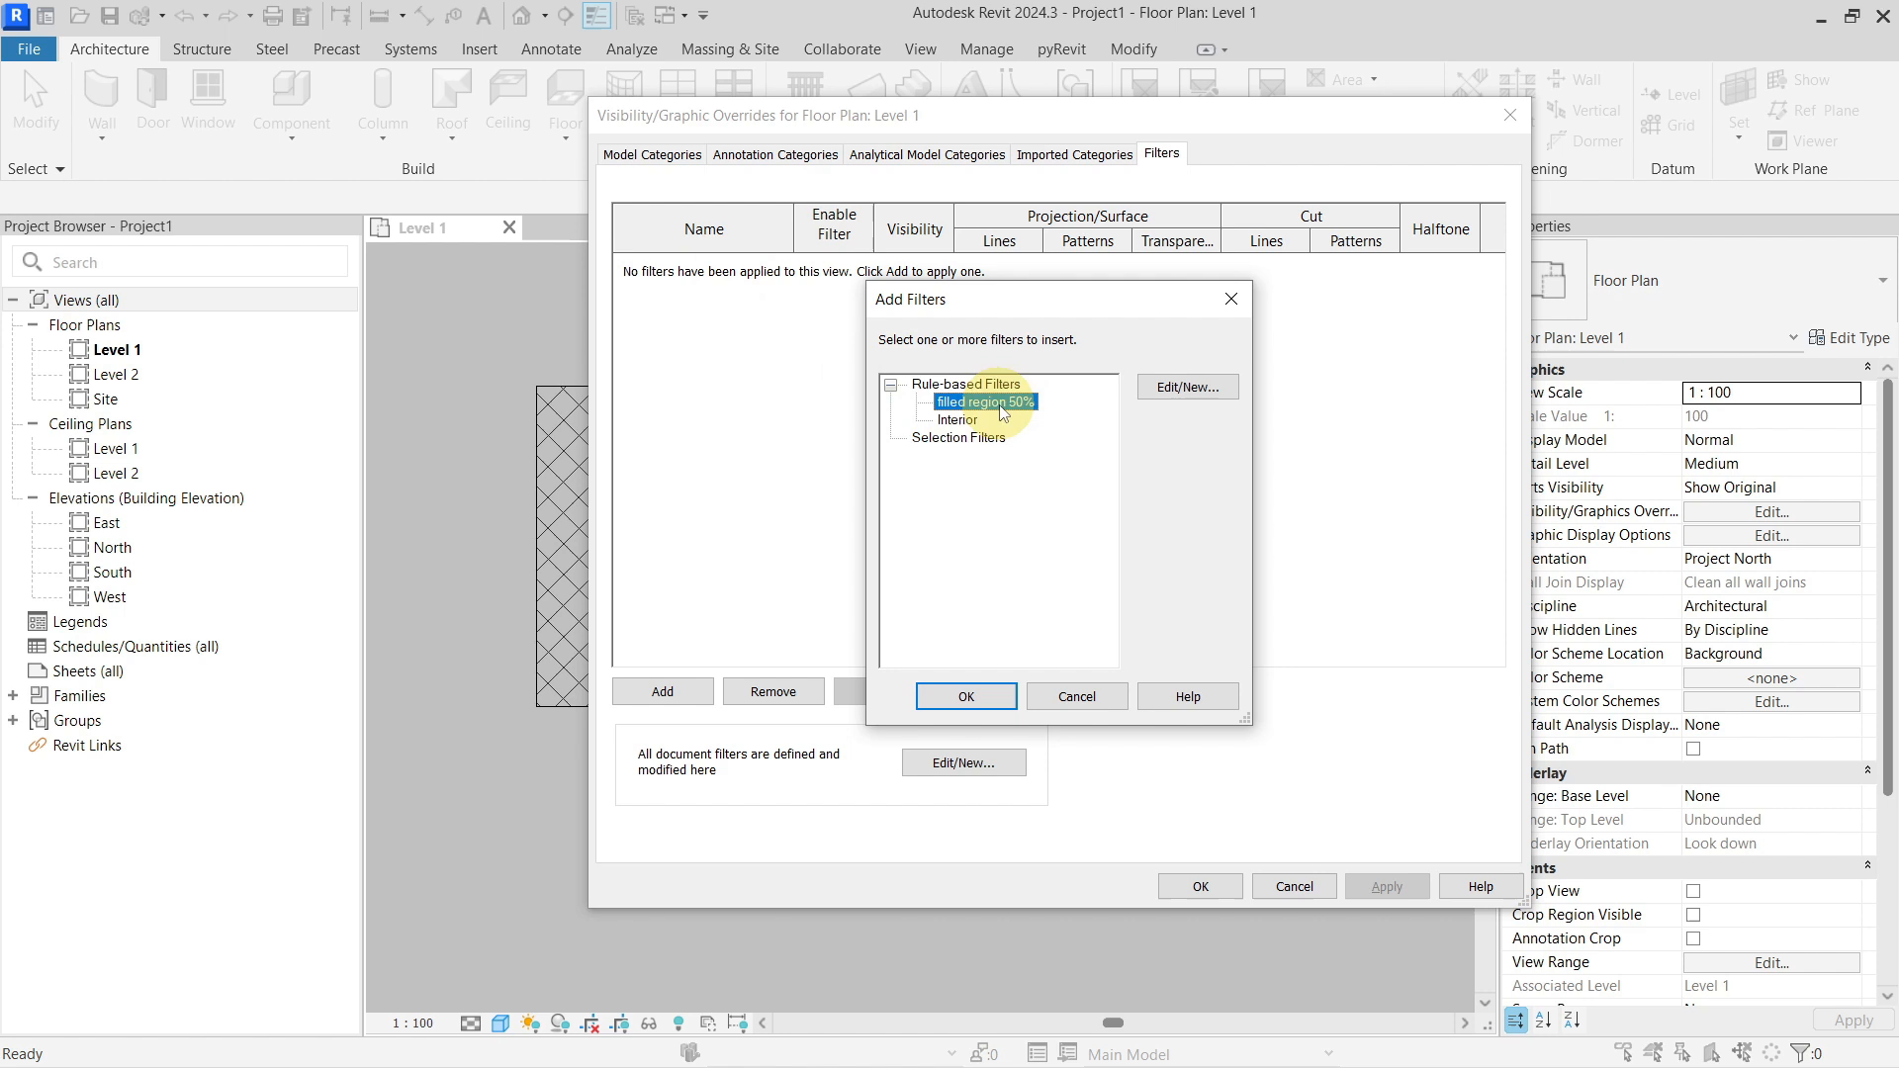
click(965, 696)
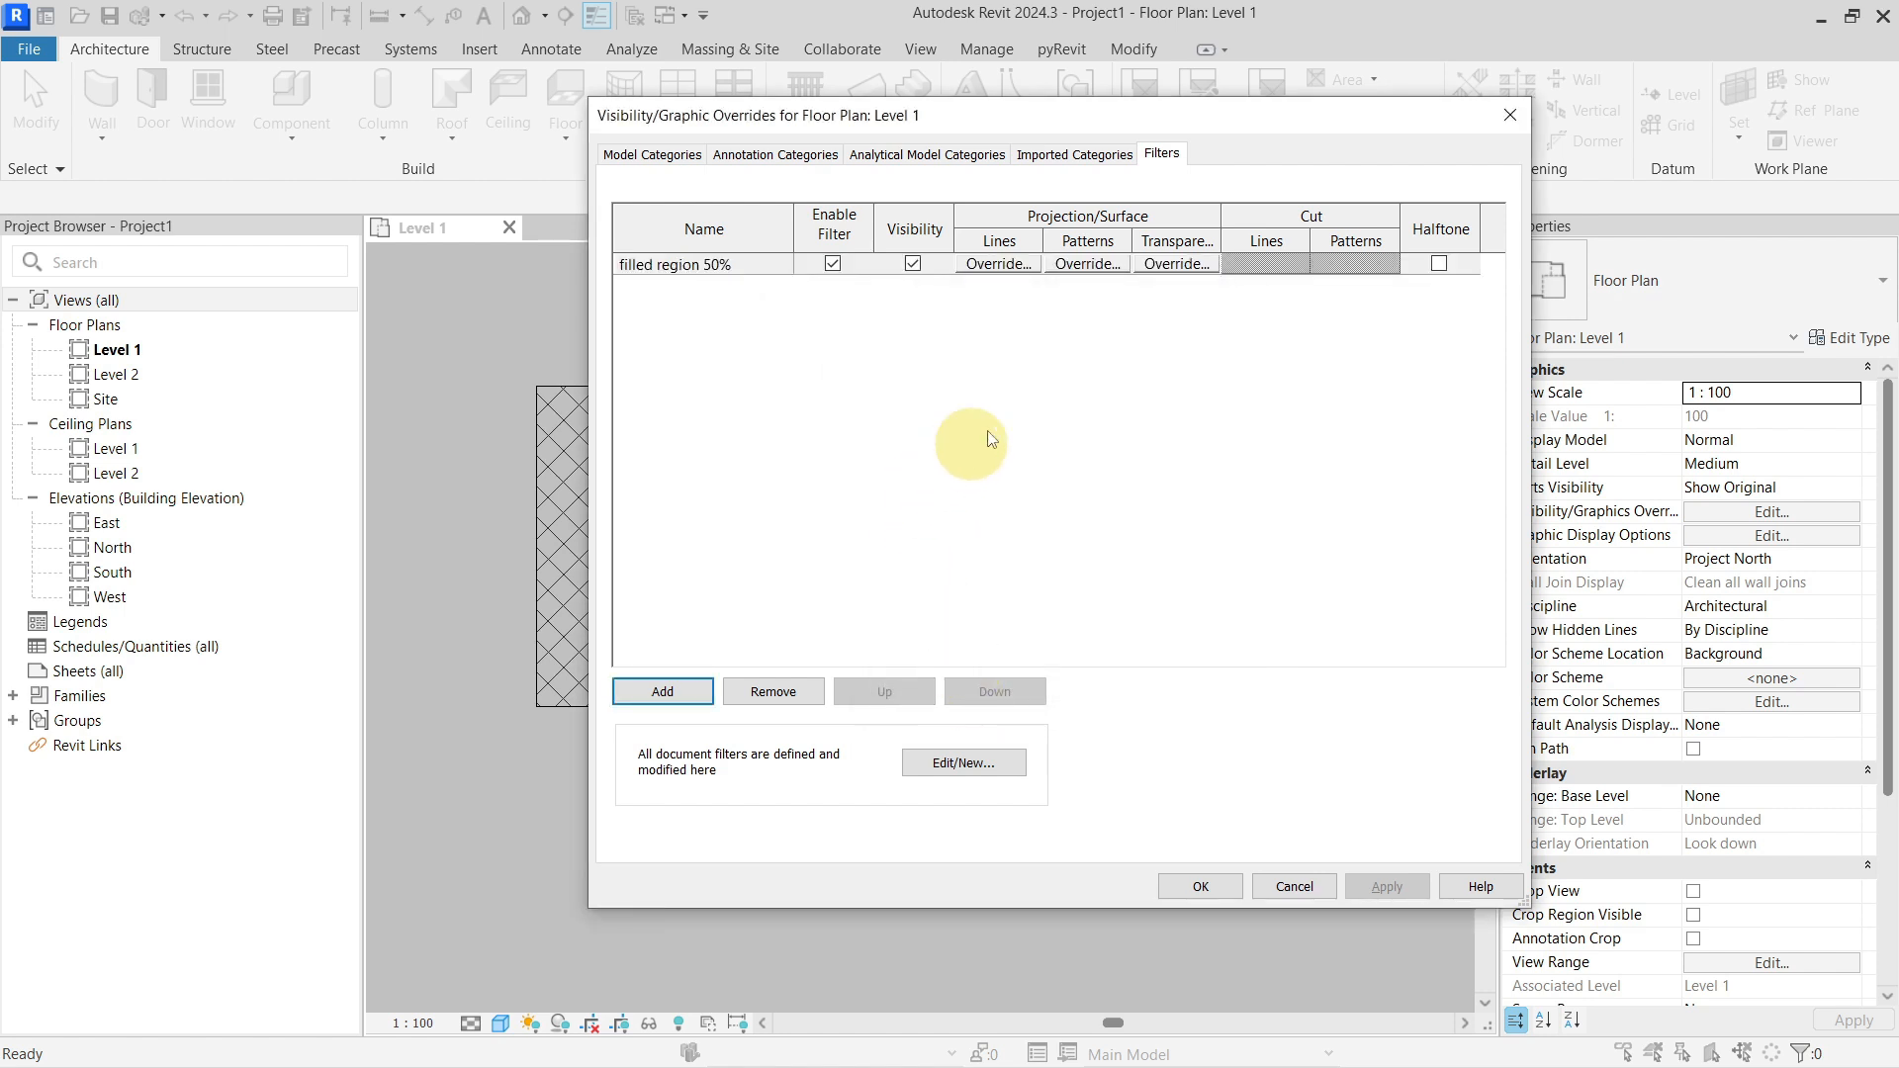
- Override the filter's surface transparency to 50
click(1175, 265)
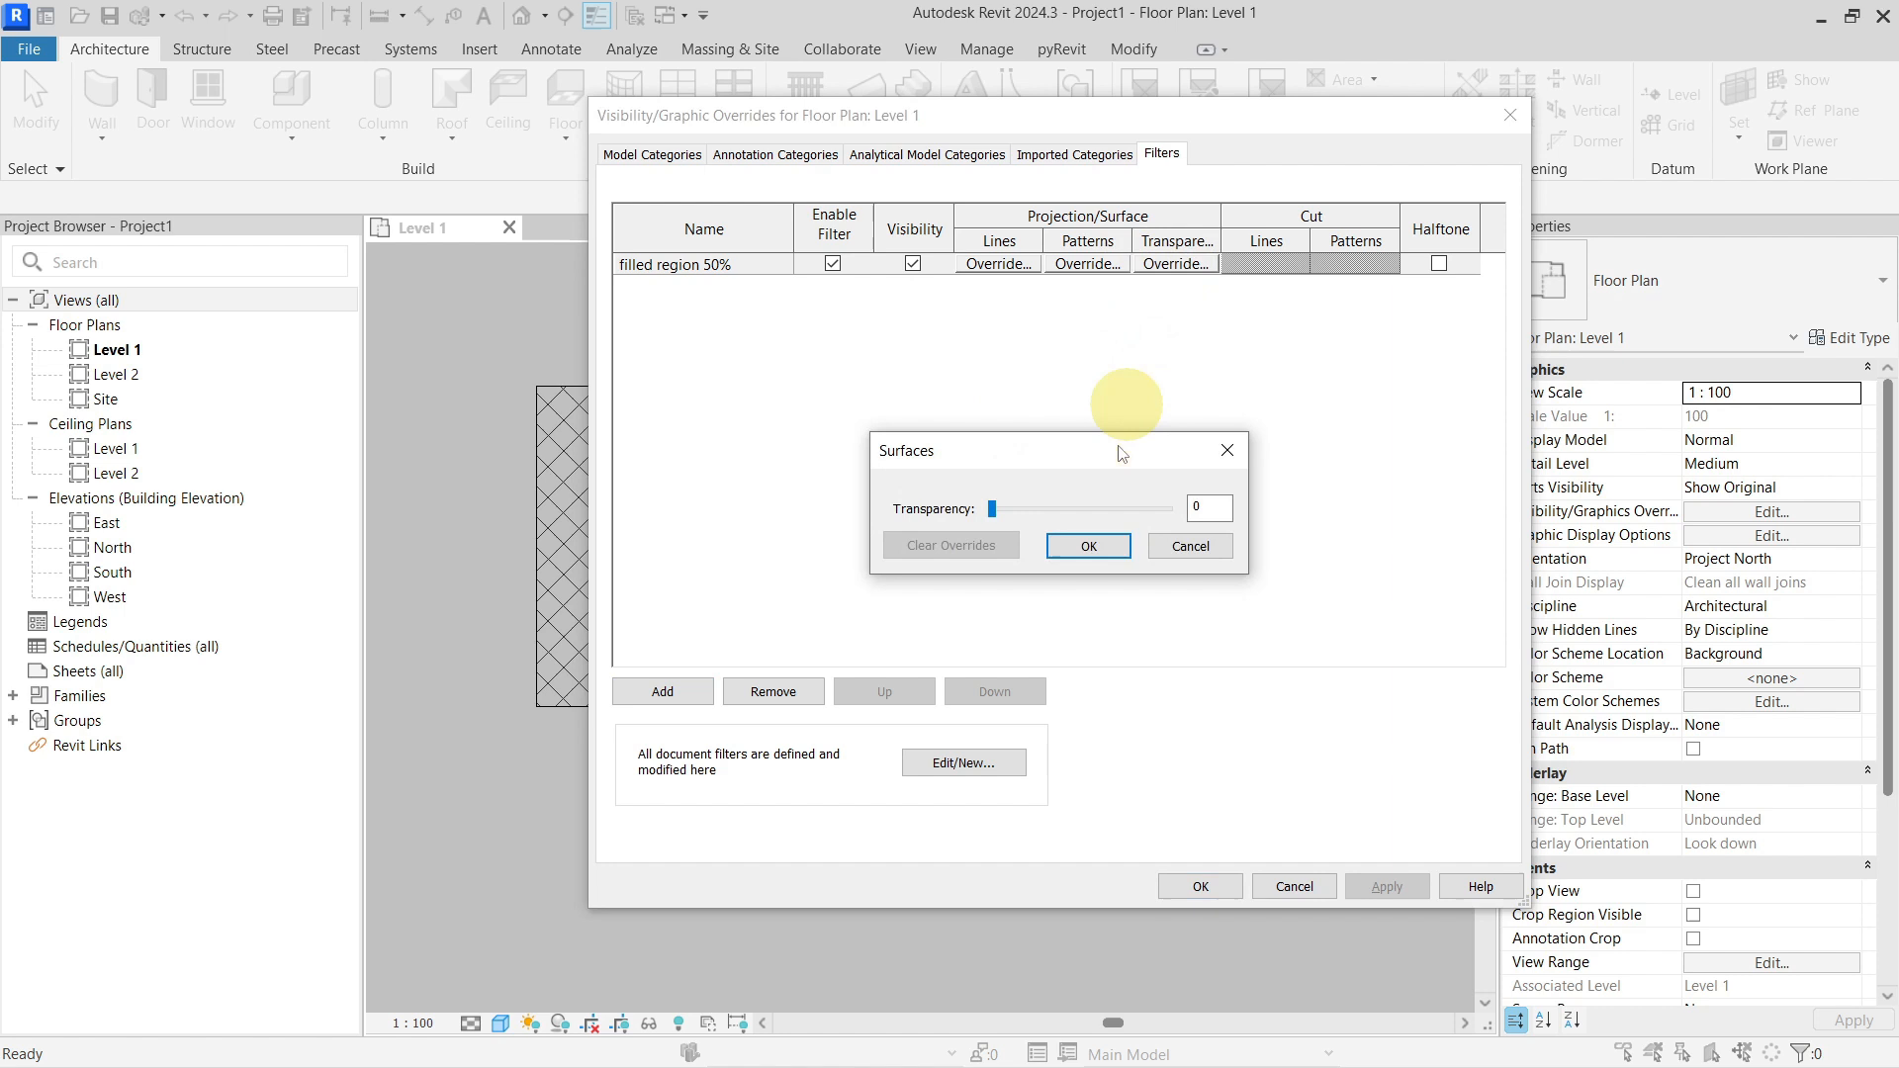
click(1210, 506)
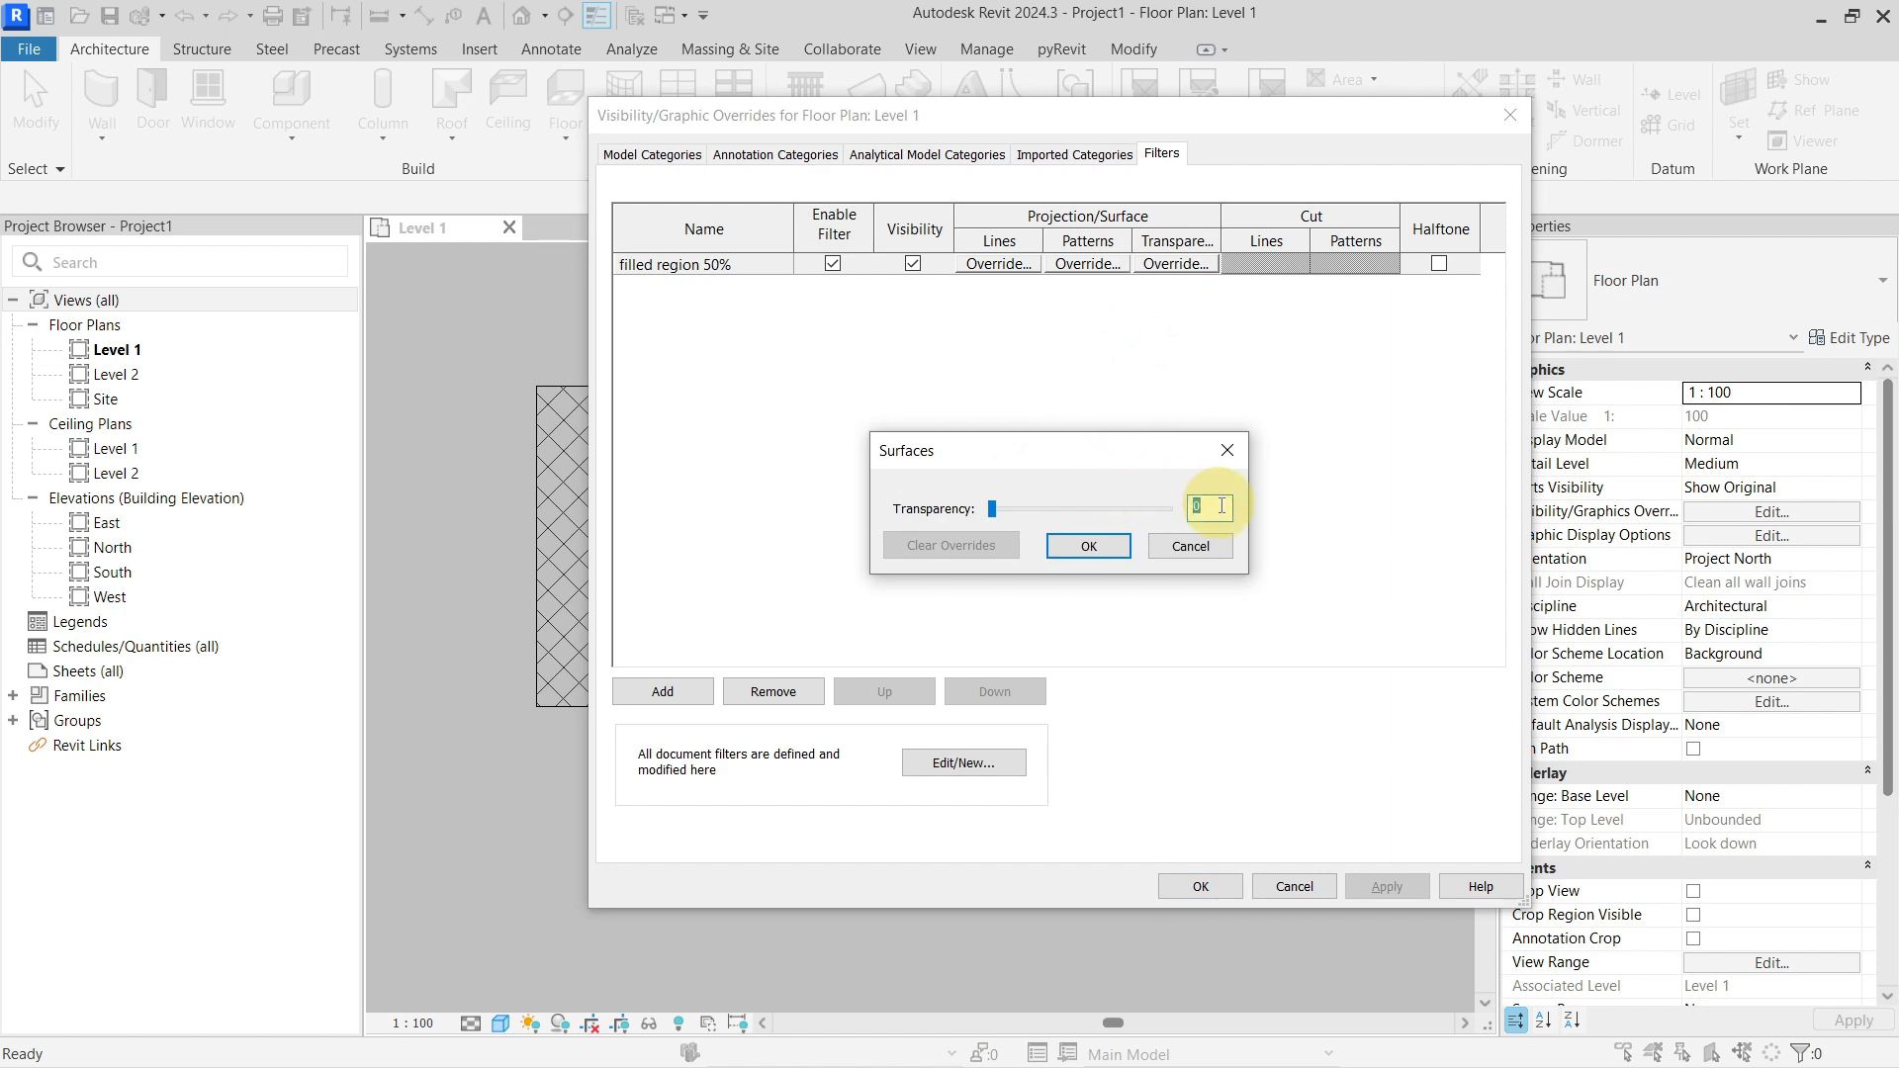
click(1088, 546)
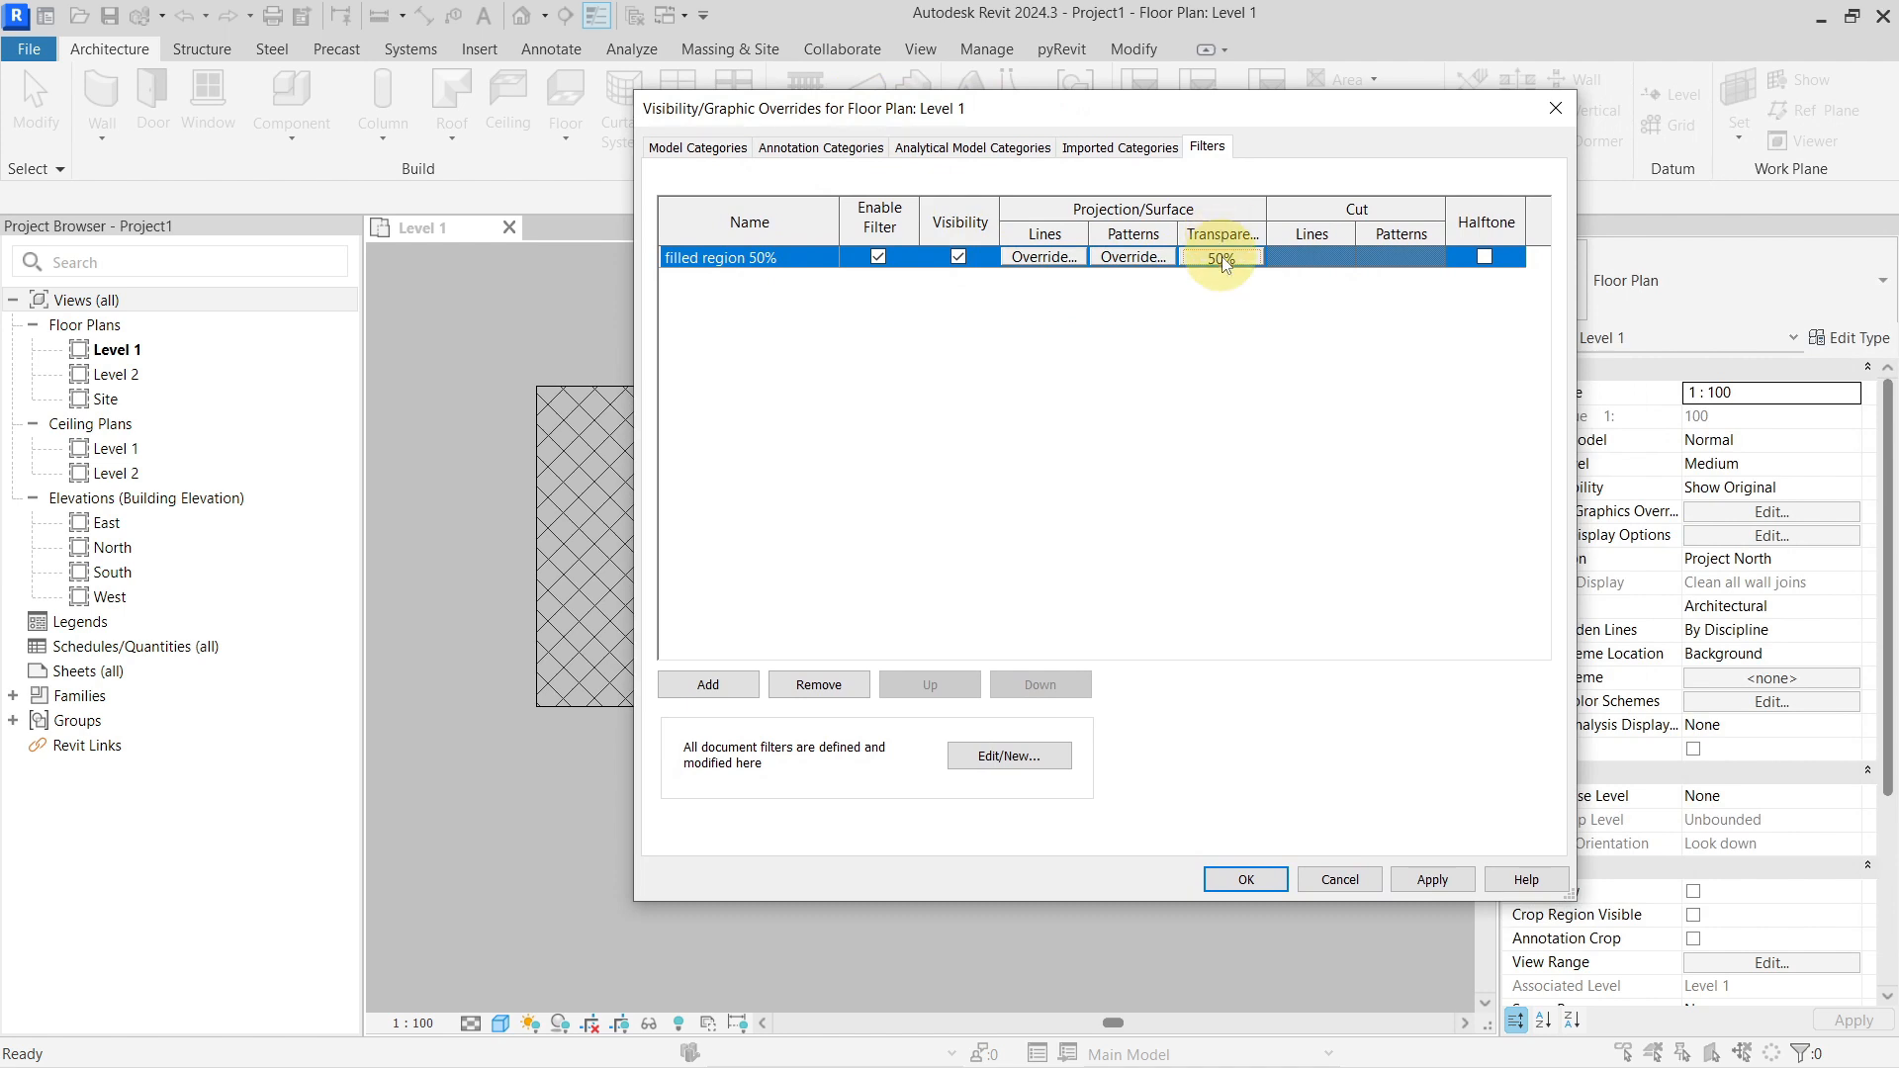
mouse_move(1246, 878)
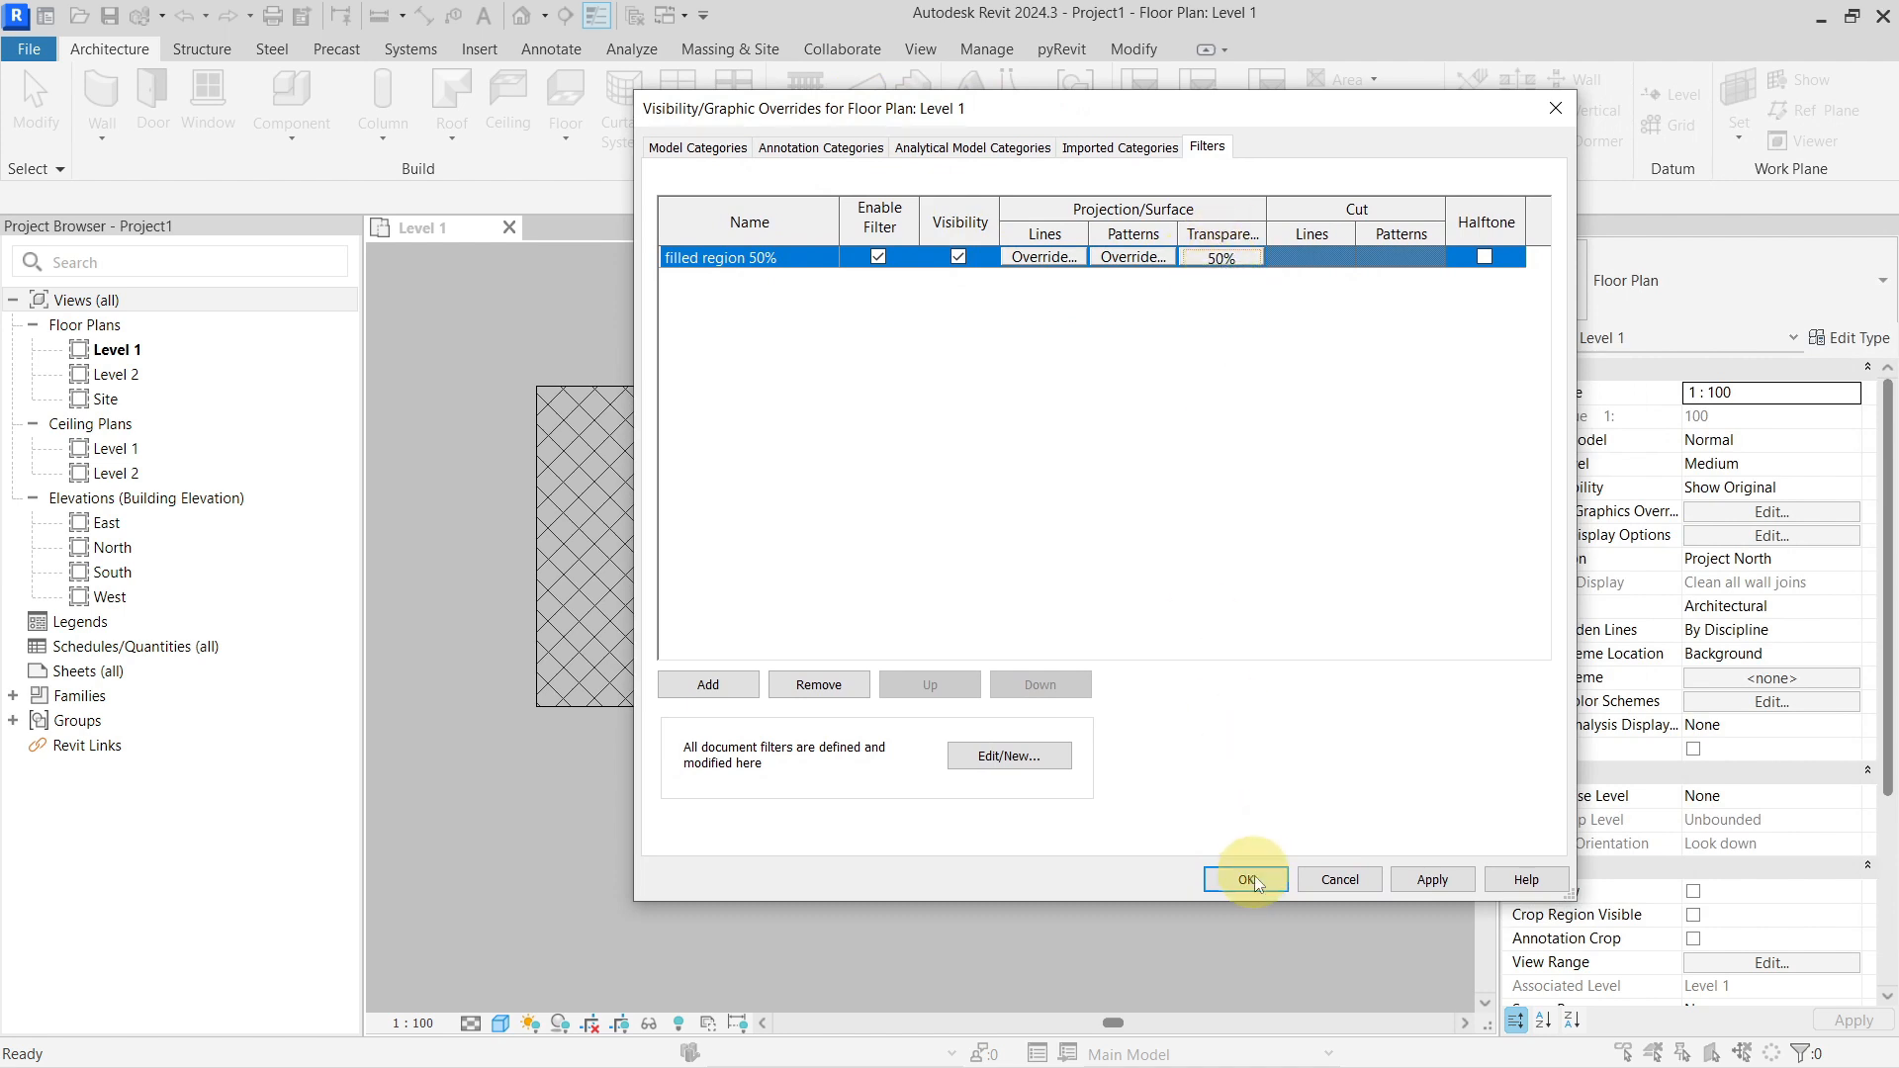
- Accept the Level 1 overrides so walls show through the crosshatched region
click(1247, 879)
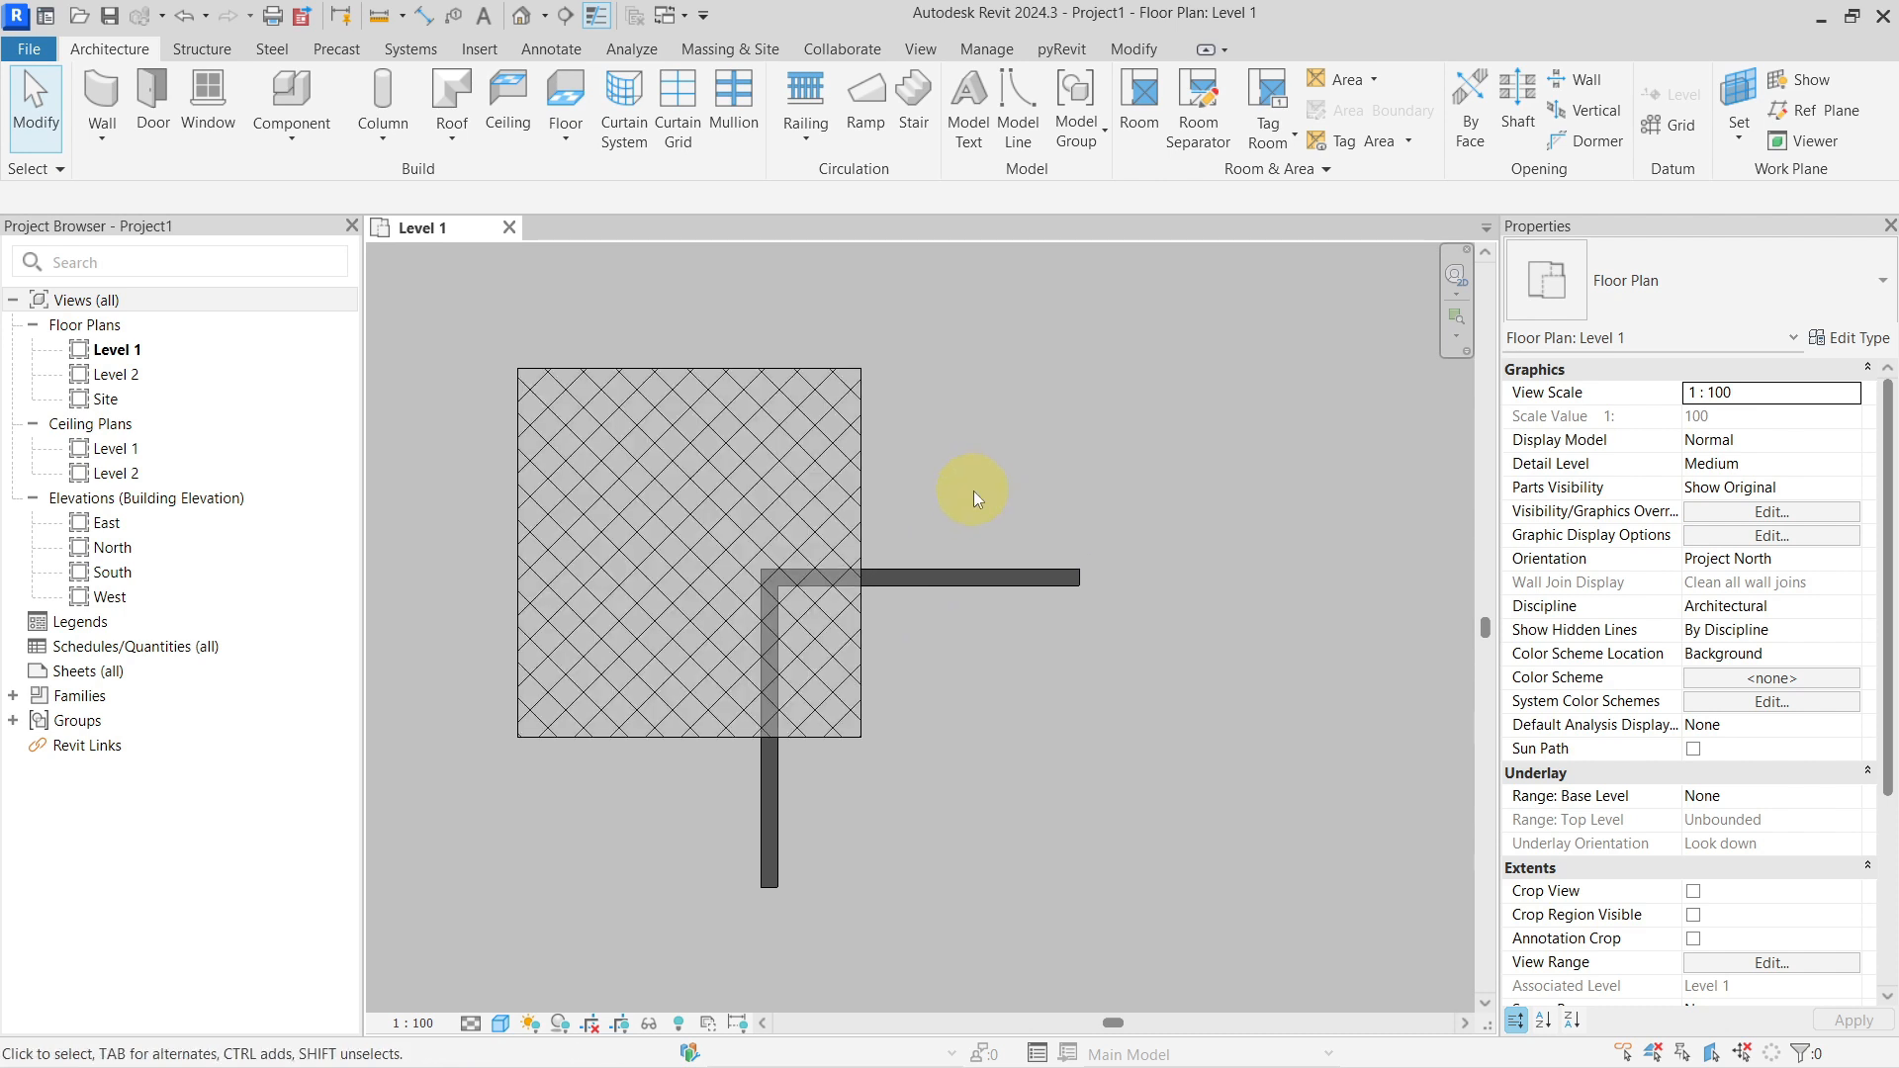
mouse_move(922, 498)
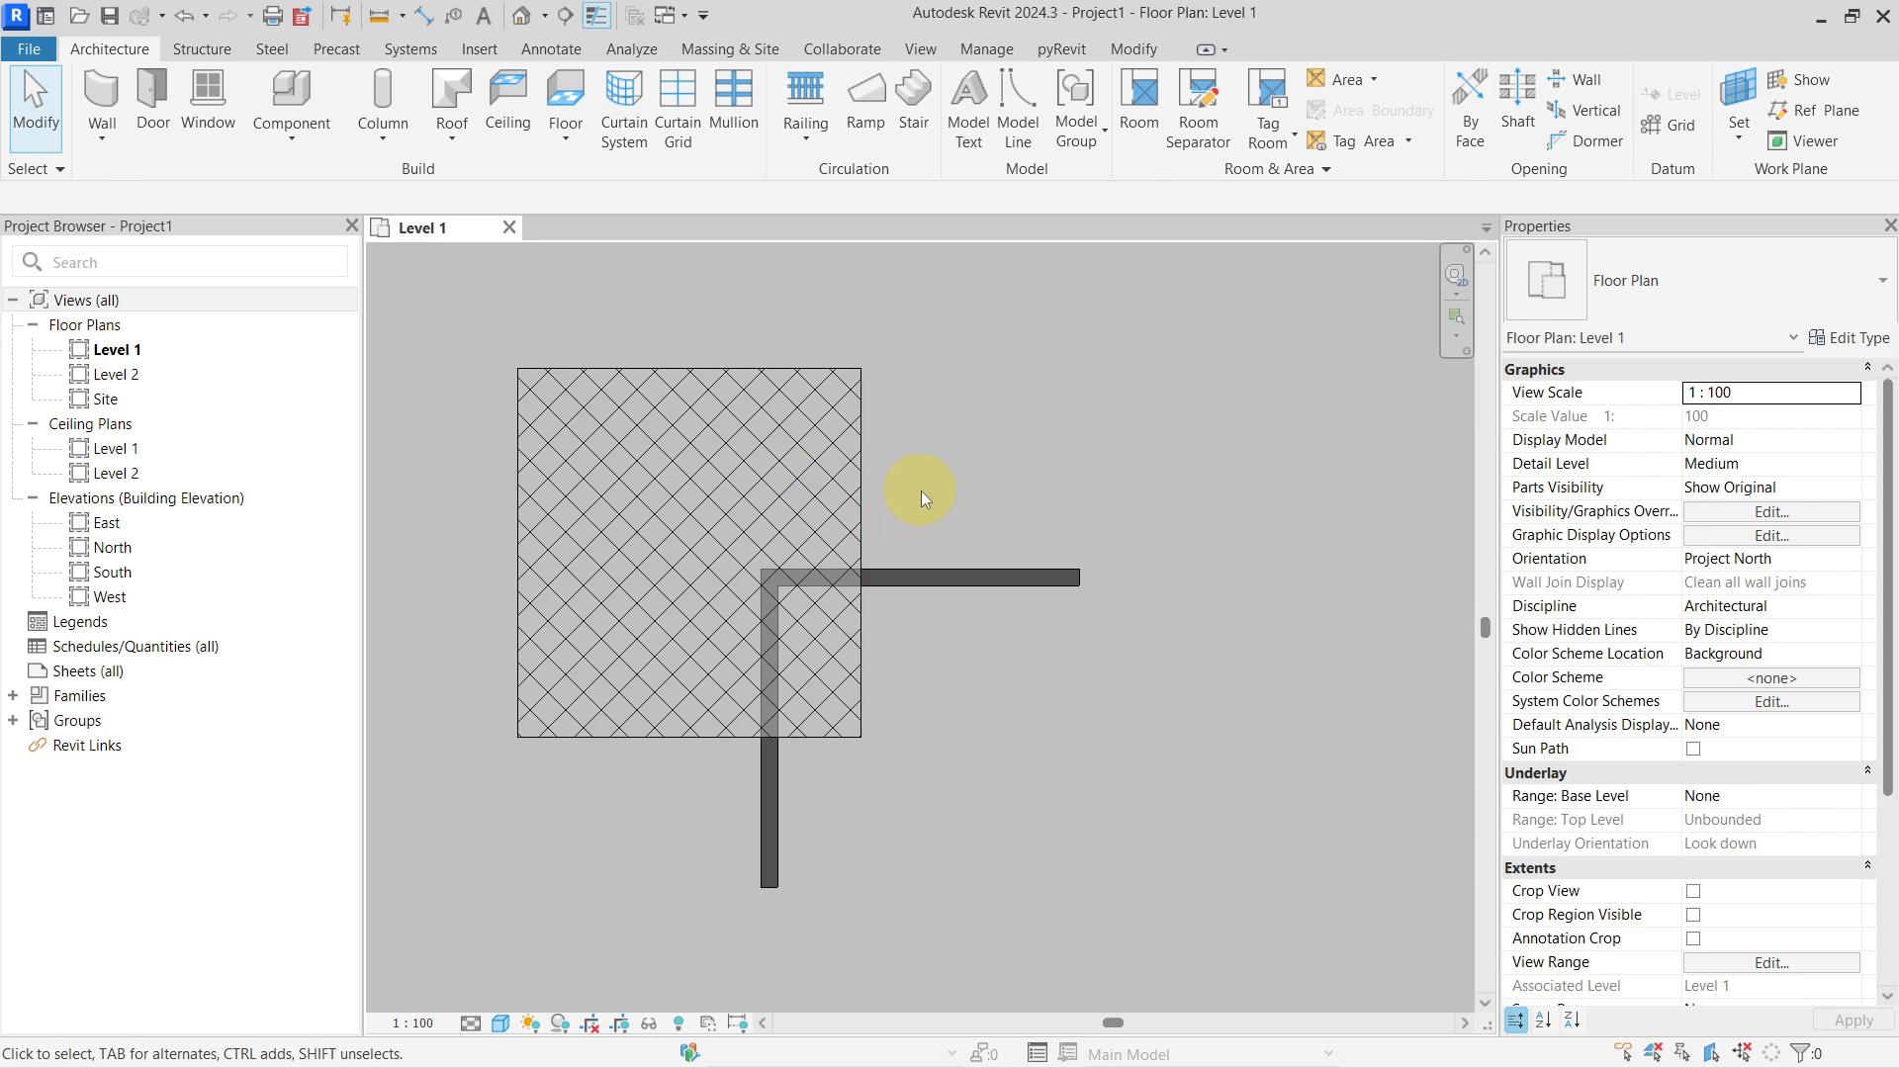
mouse_move(989, 499)
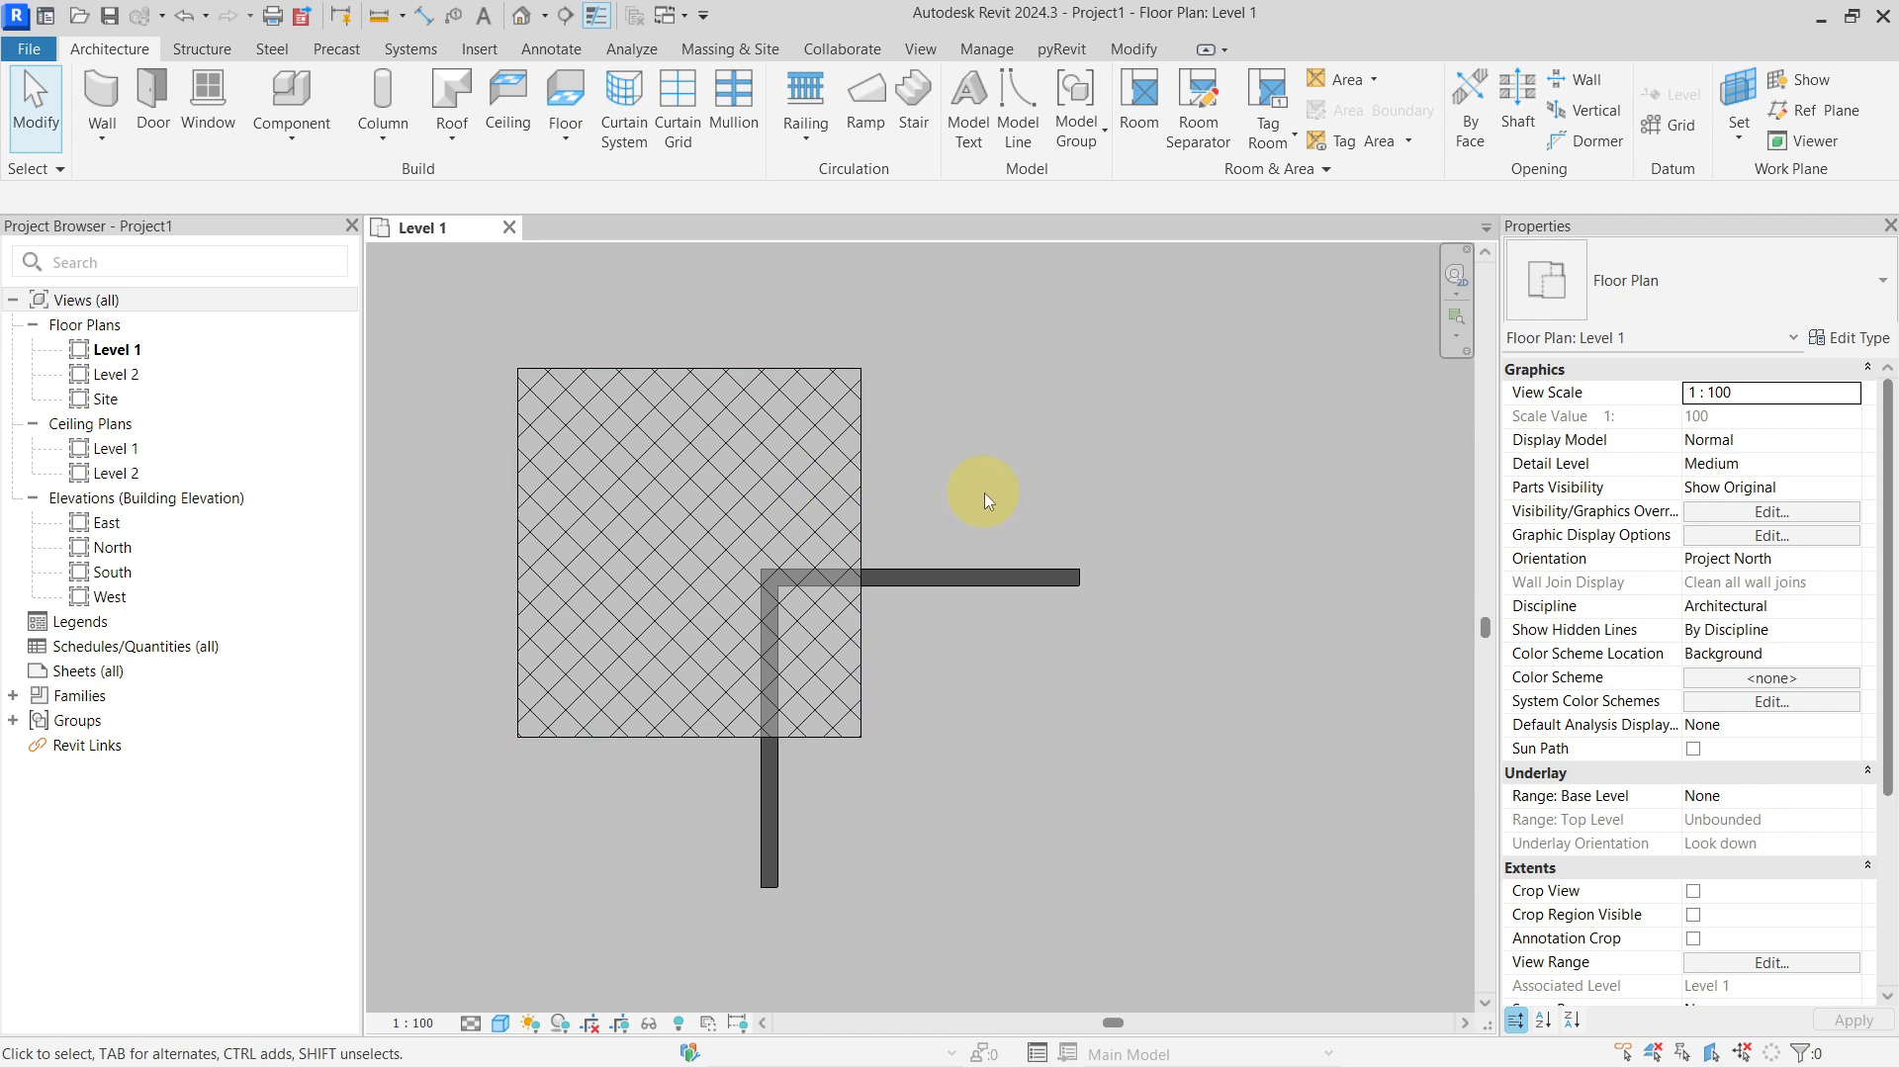